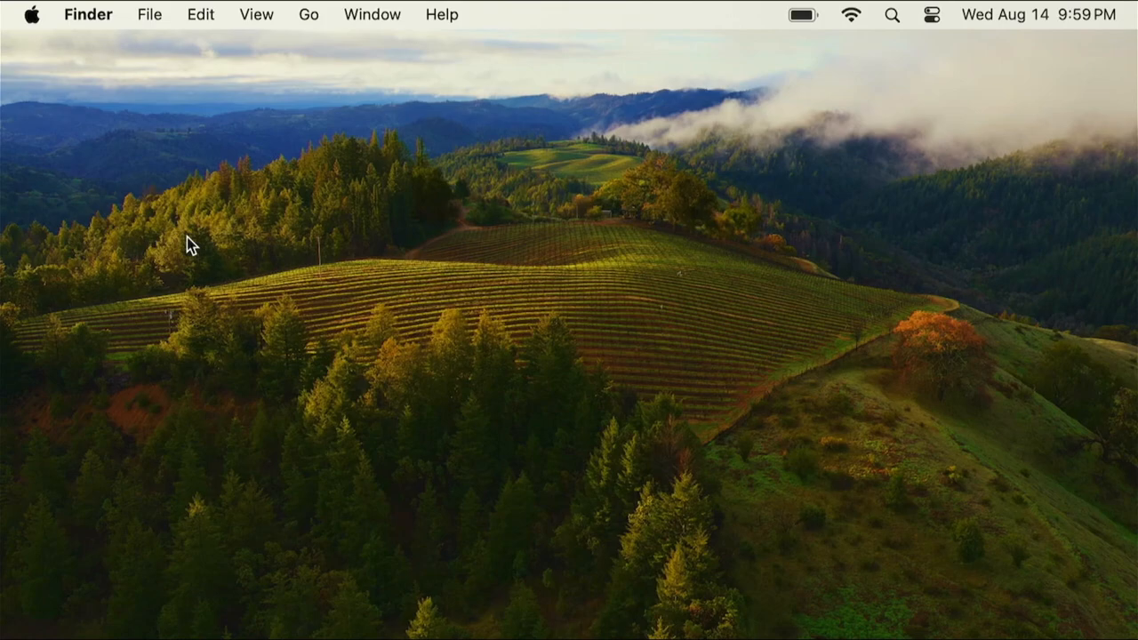
pyautogui.moveTo(178, 164)
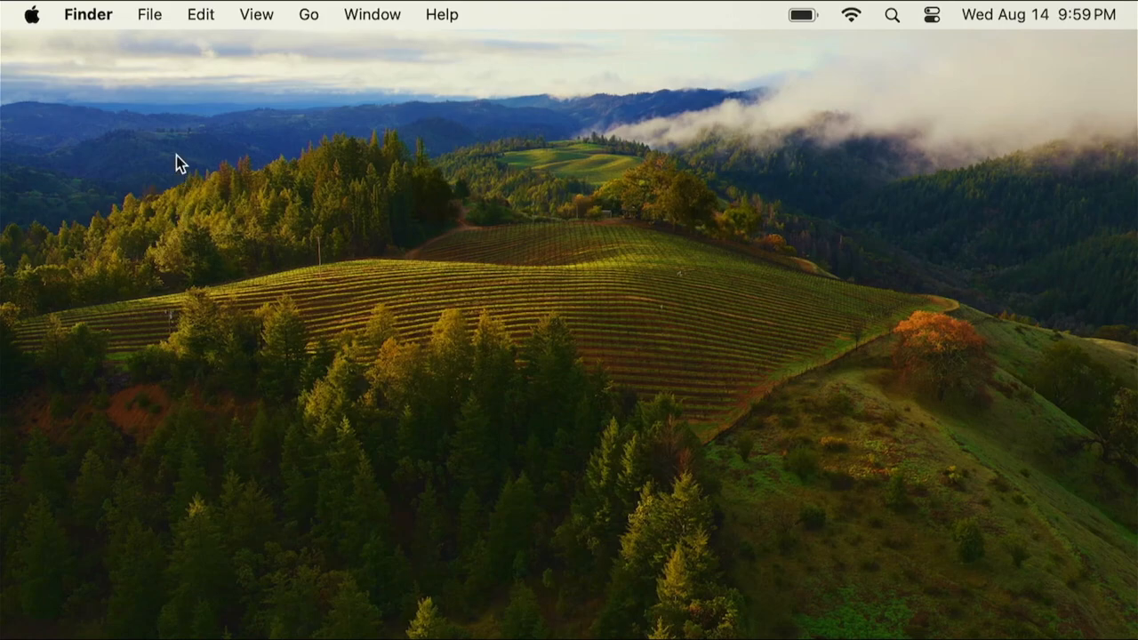
pyautogui.moveTo(43, 32)
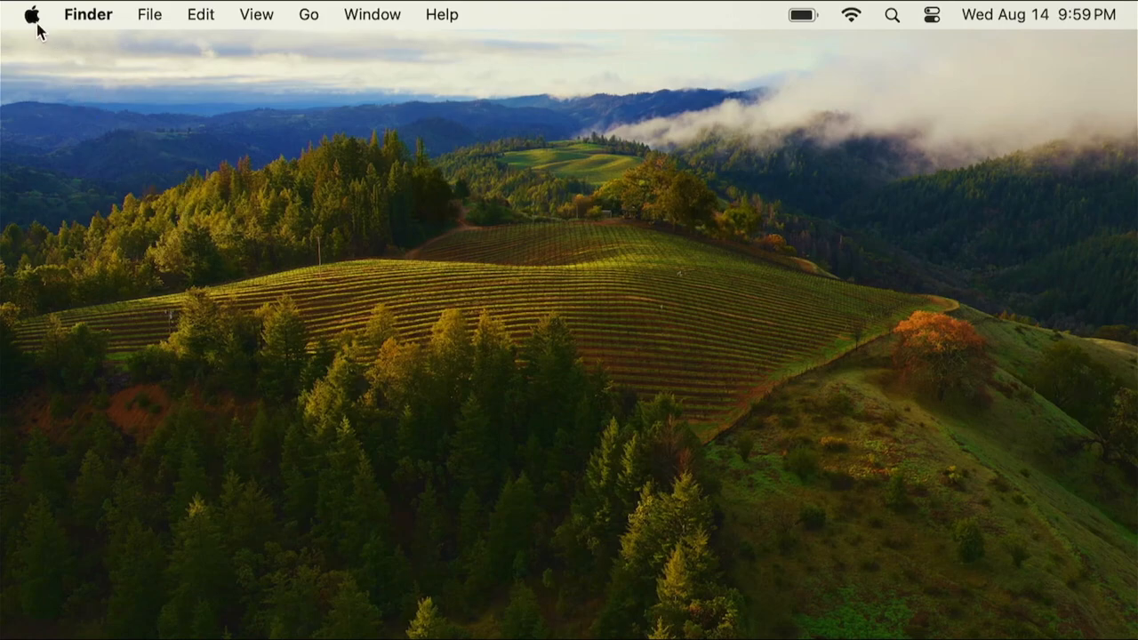
# Check this Mac's chip and macOS version in About This Mac, then close it
pyautogui.click(34, 14)
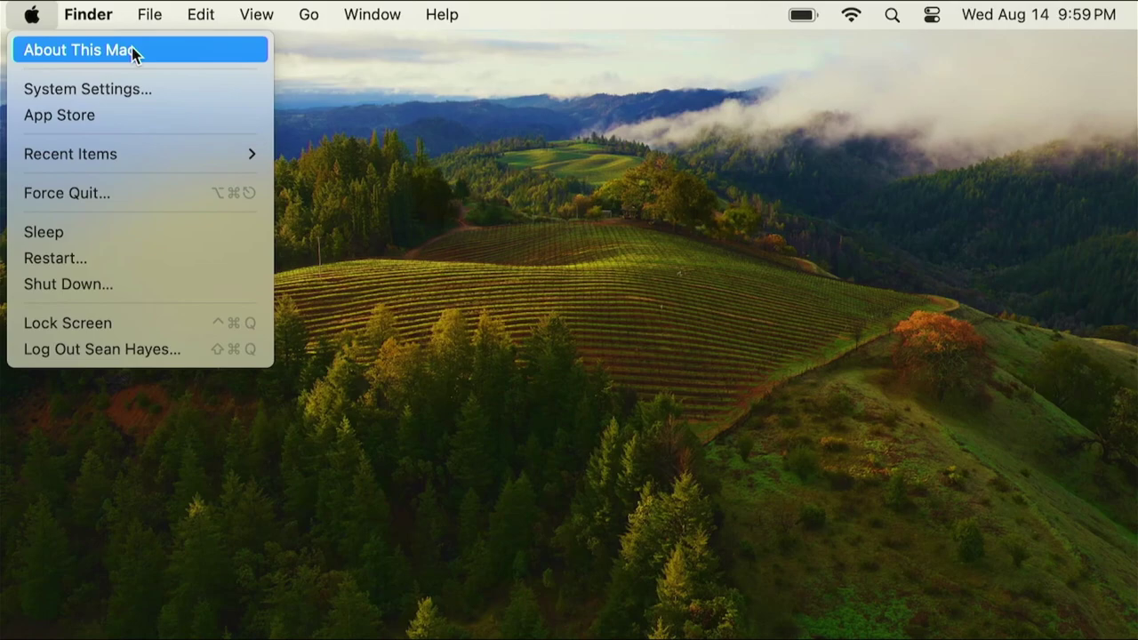
pyautogui.click(80, 48)
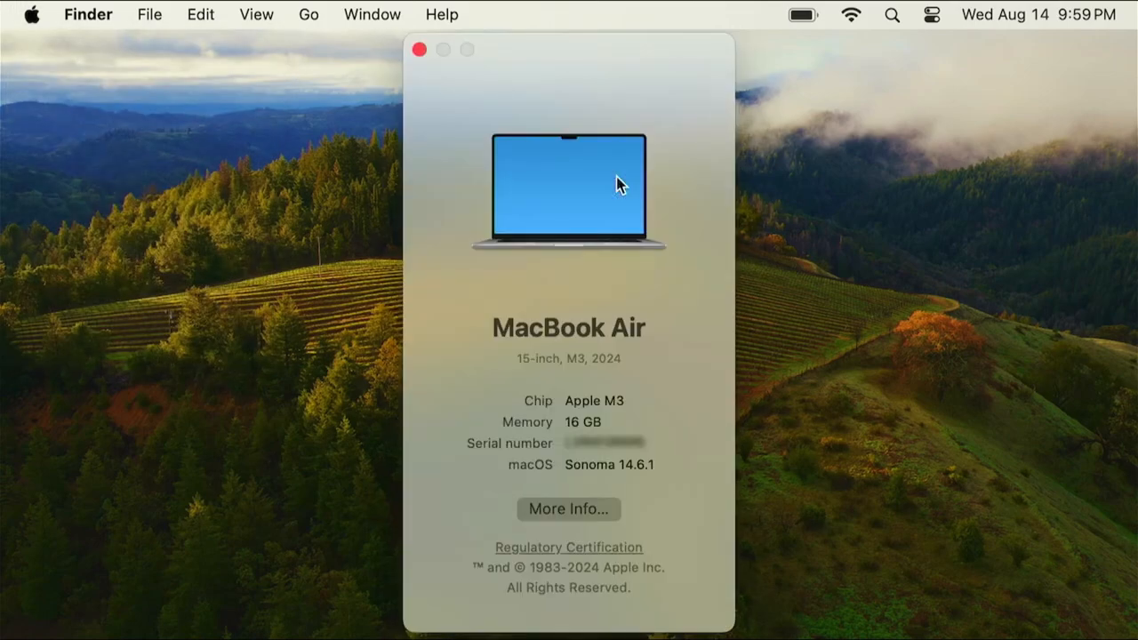
pyautogui.moveTo(821, 252)
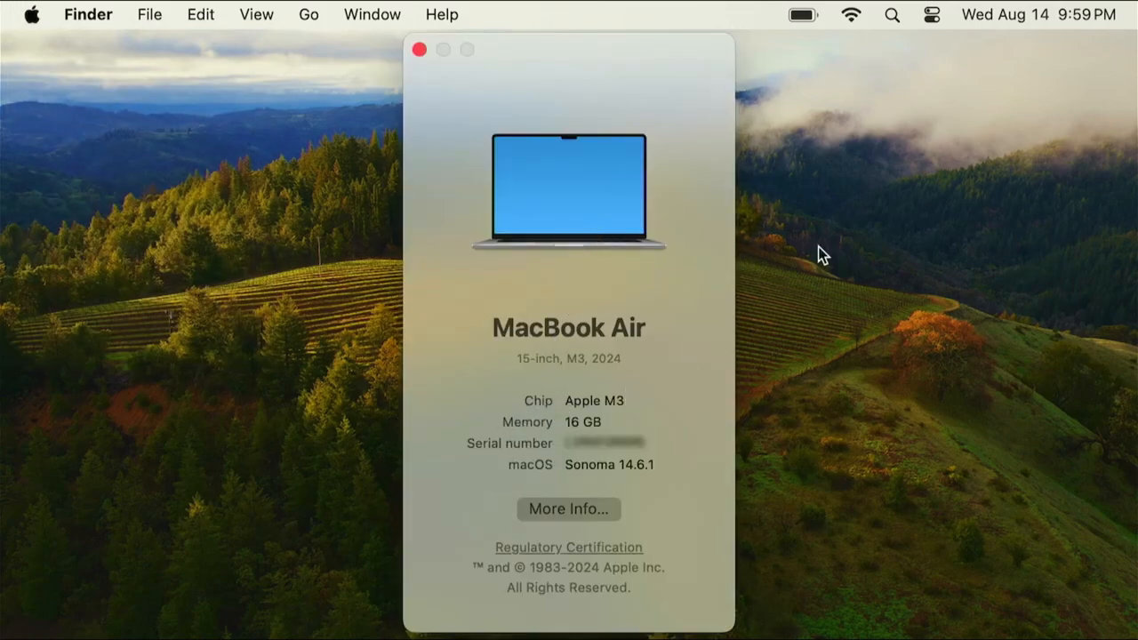
pyautogui.moveTo(846, 245)
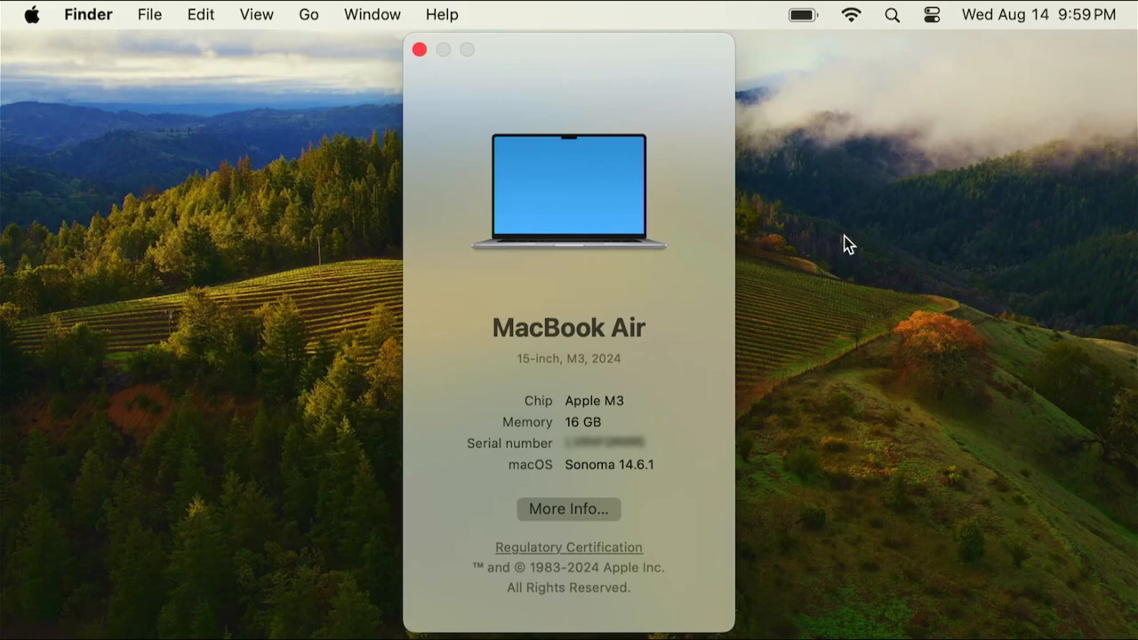
pyautogui.moveTo(423, 52)
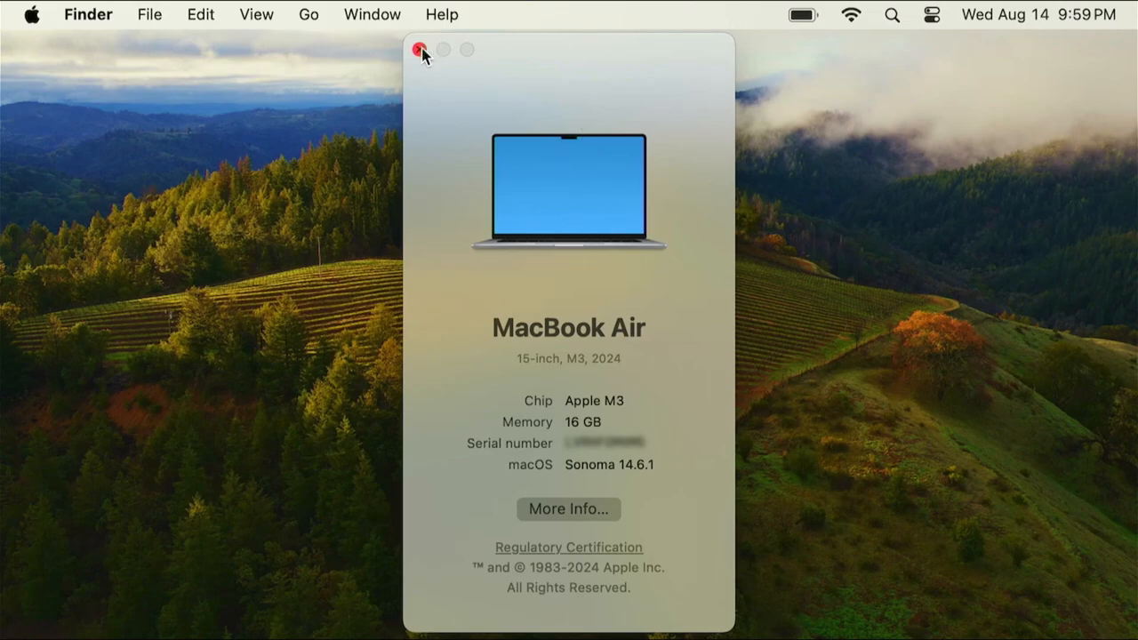
pyautogui.click(421, 50)
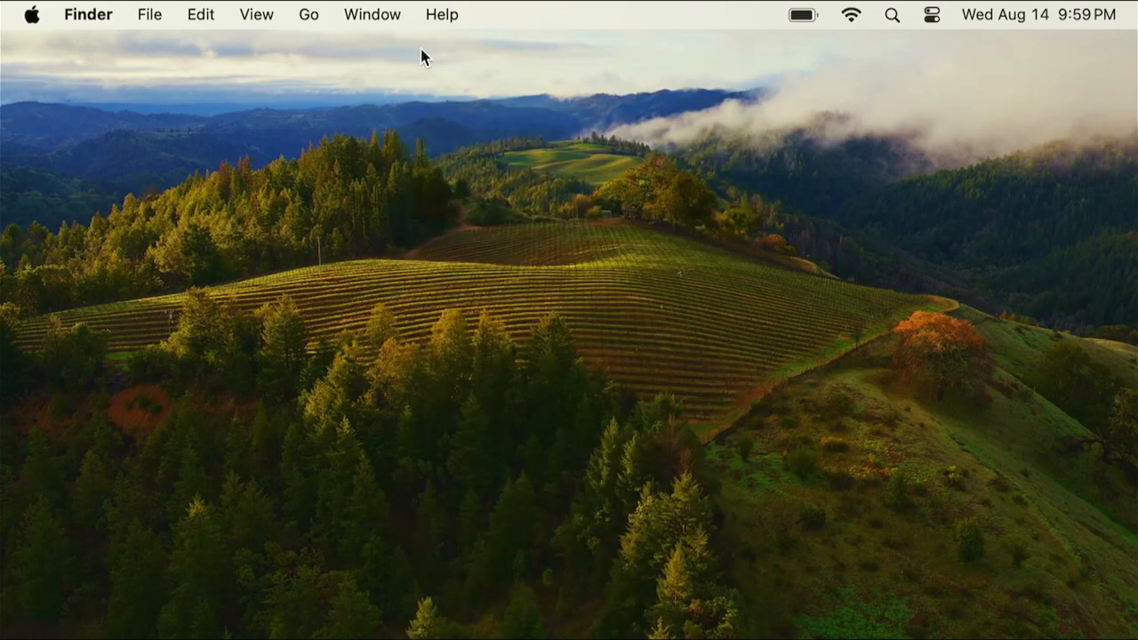
pyautogui.moveTo(453, 121)
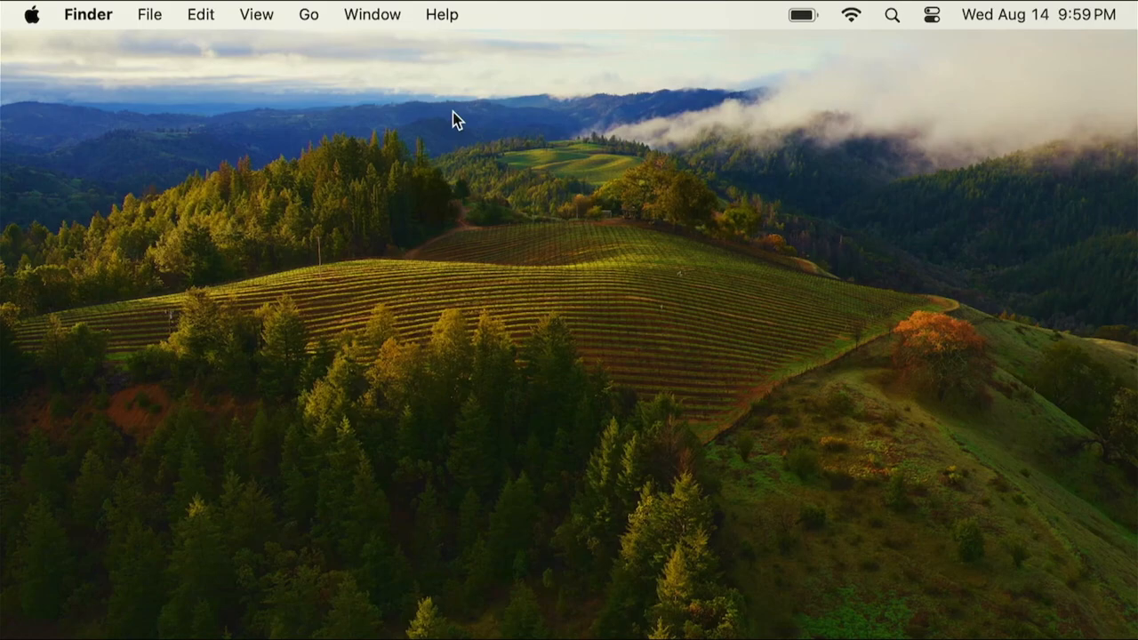
# Launch Terminal from Finder's Utilities folder so a fresh shell prompt is ready
pyautogui.click(309, 14)
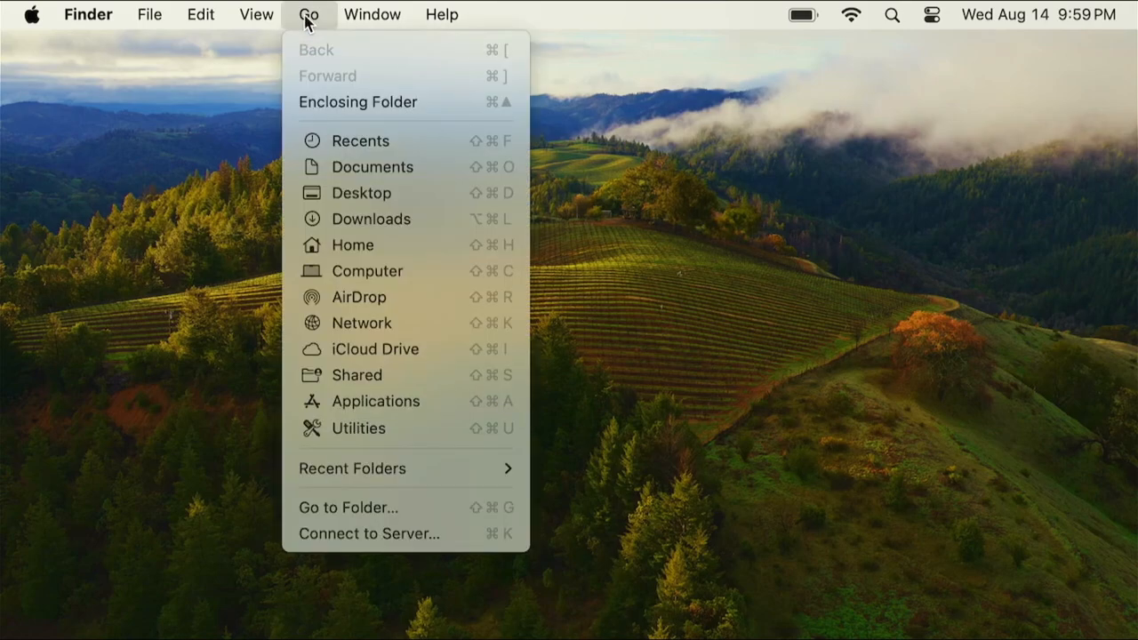
pyautogui.click(359, 429)
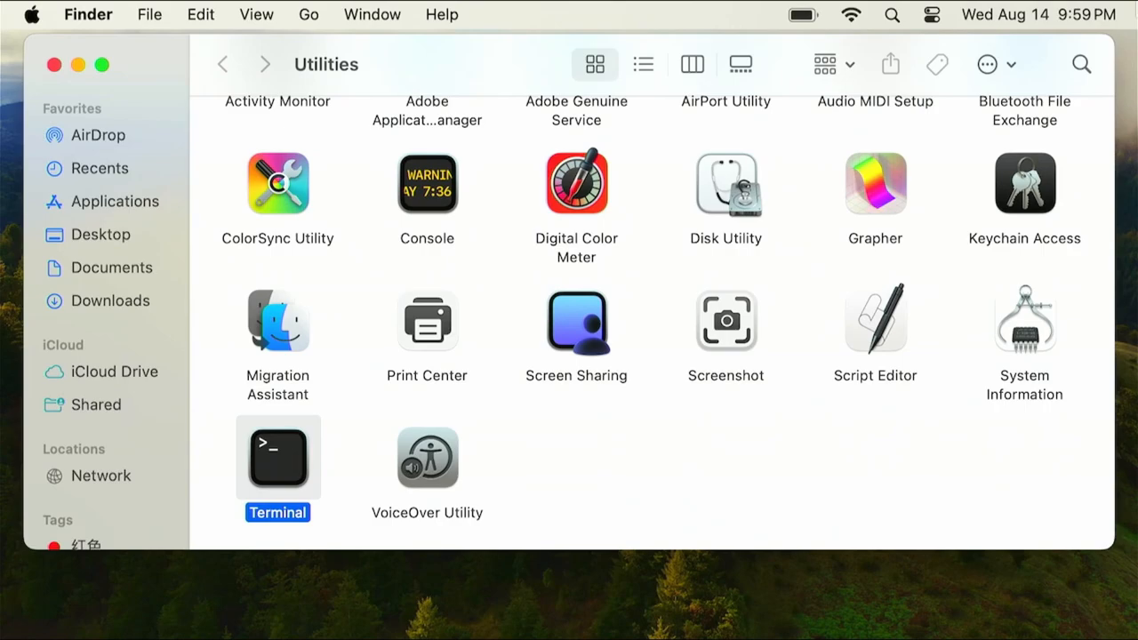
pyautogui.click(892, 16)
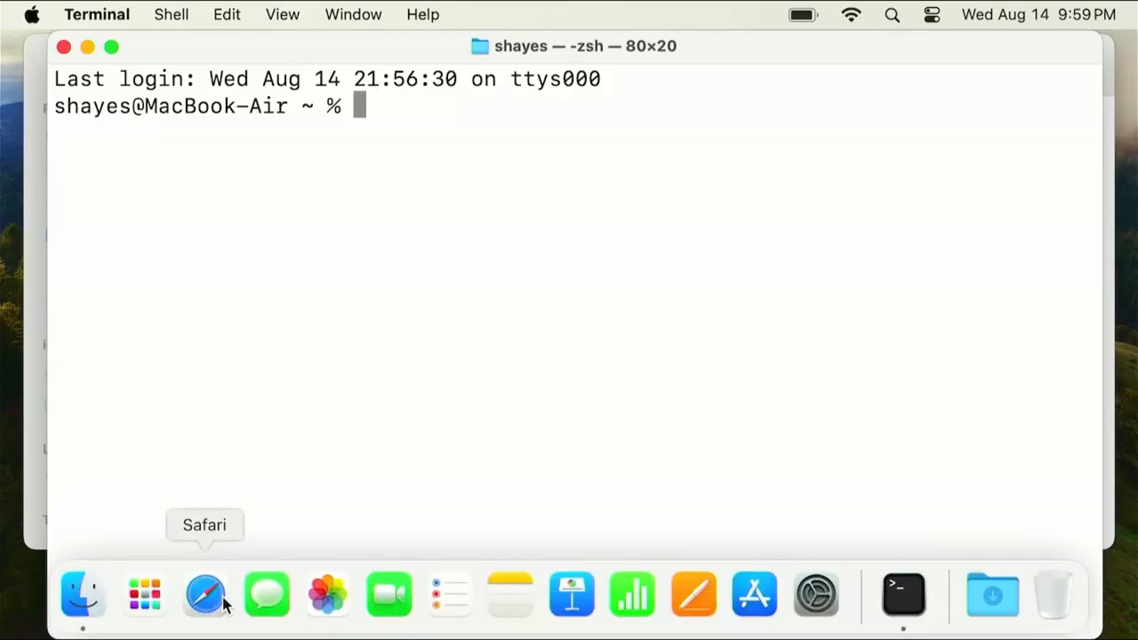
# Load brew.sh in Safari and scroll to the Install Homebrew instructions
pyautogui.click(204, 605)
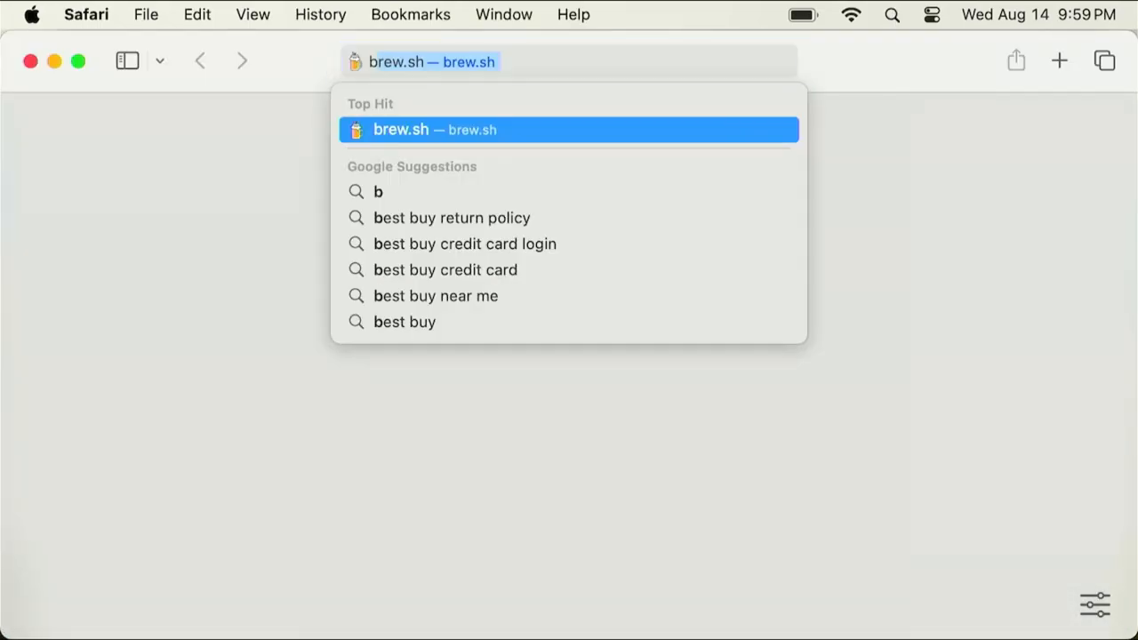
pyautogui.click(565, 128)
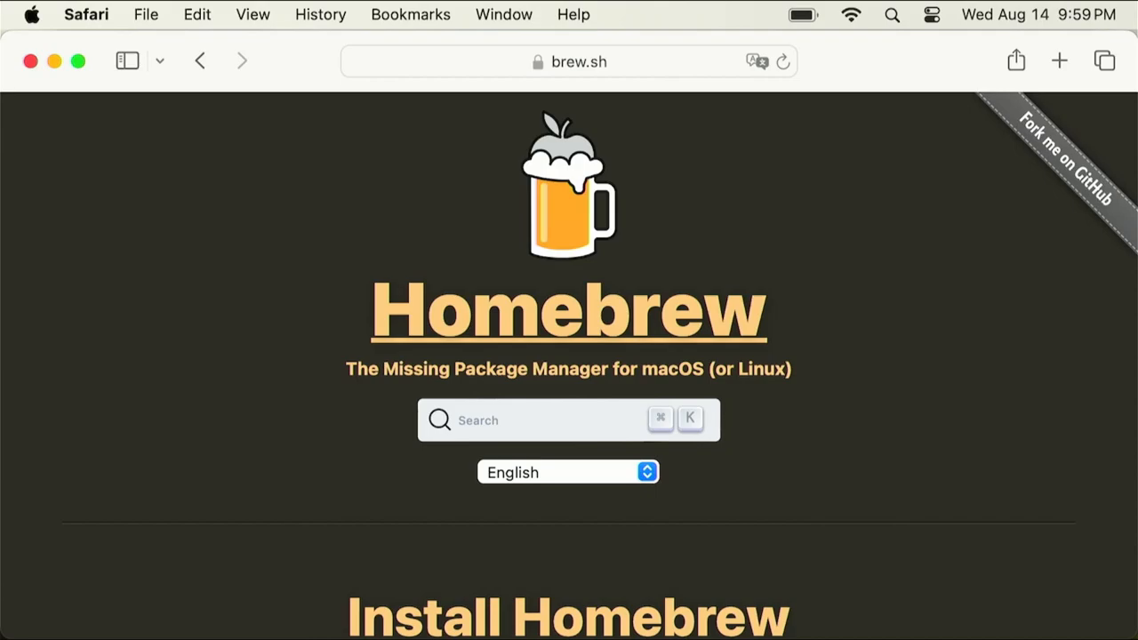
pyautogui.scroll(-3)
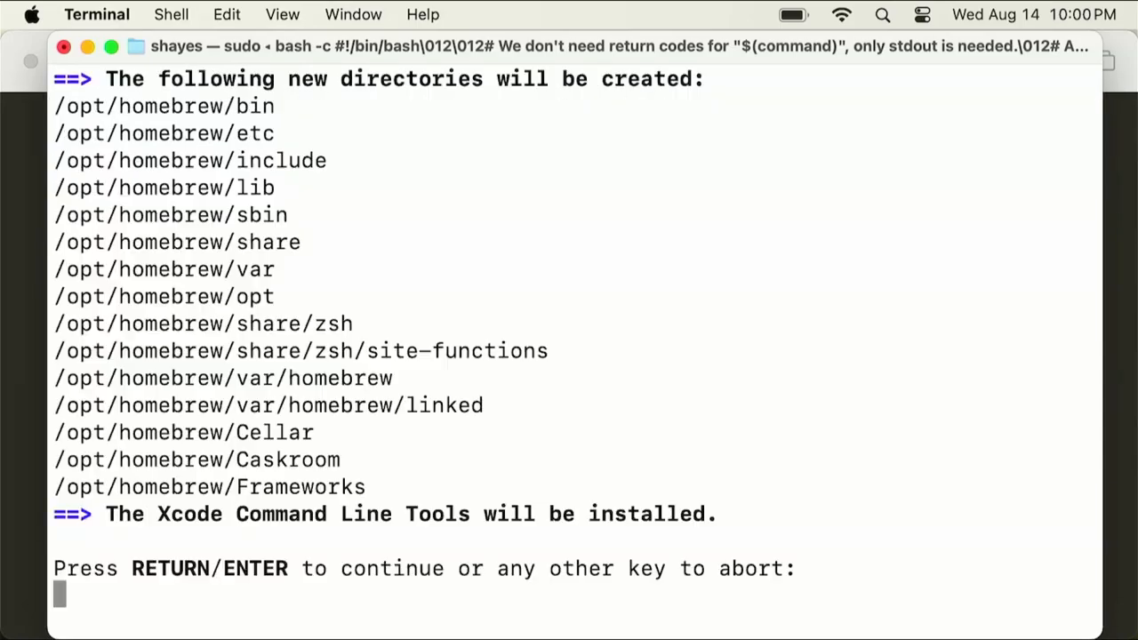
# Confirm the Homebrew install script prompts with Return until installation succeeds
pyautogui.press('Return')
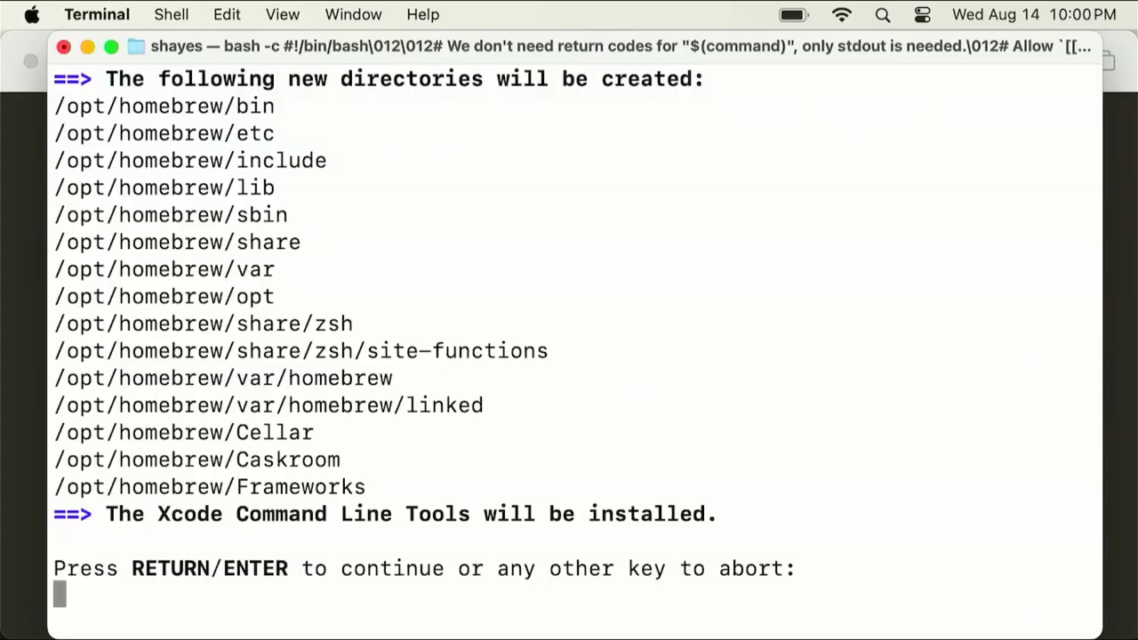
pyautogui.press('Return')
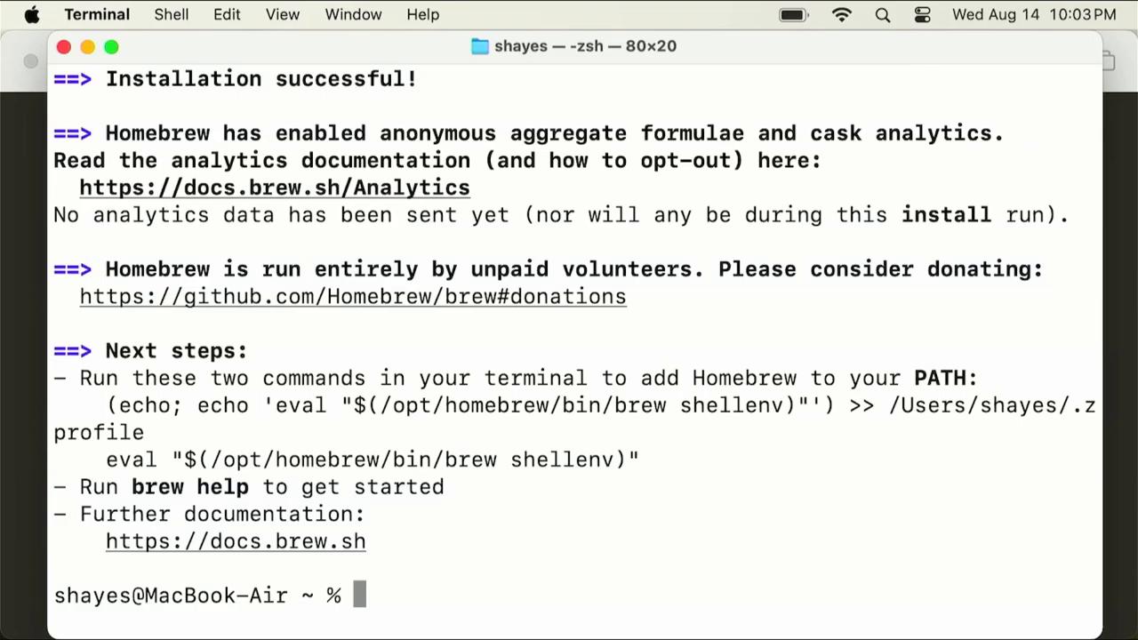
# Run the Next steps commands appending brew shellenv to ~/.zprofile and loading it now
pyautogui.doubleClick(163, 350)
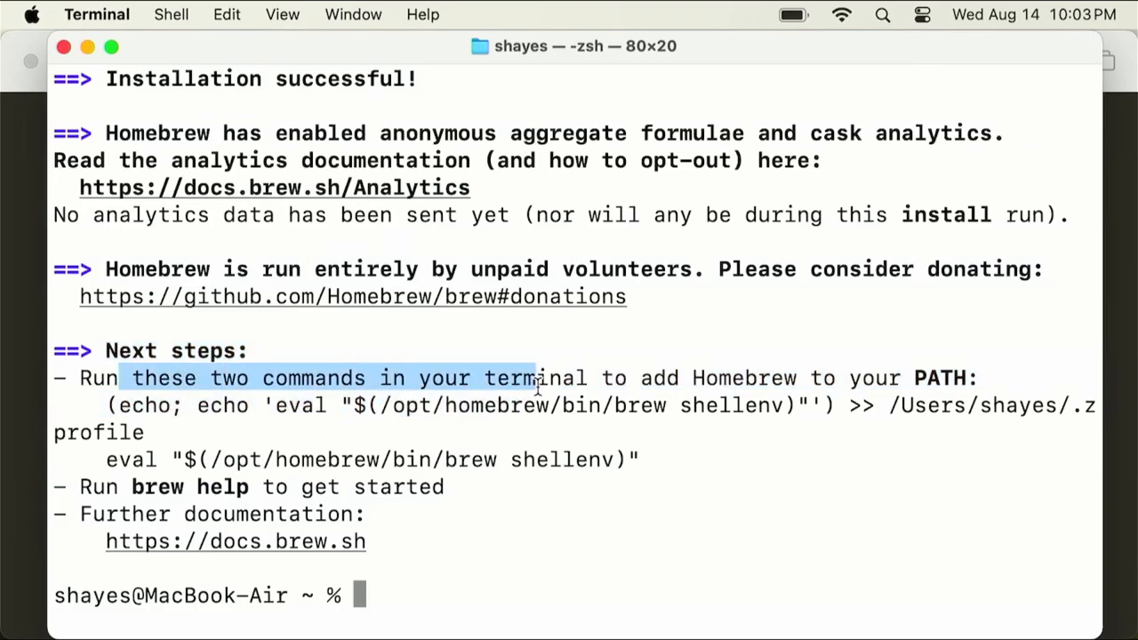
pyautogui.moveTo(106, 405); pyautogui.dragTo(163, 431)
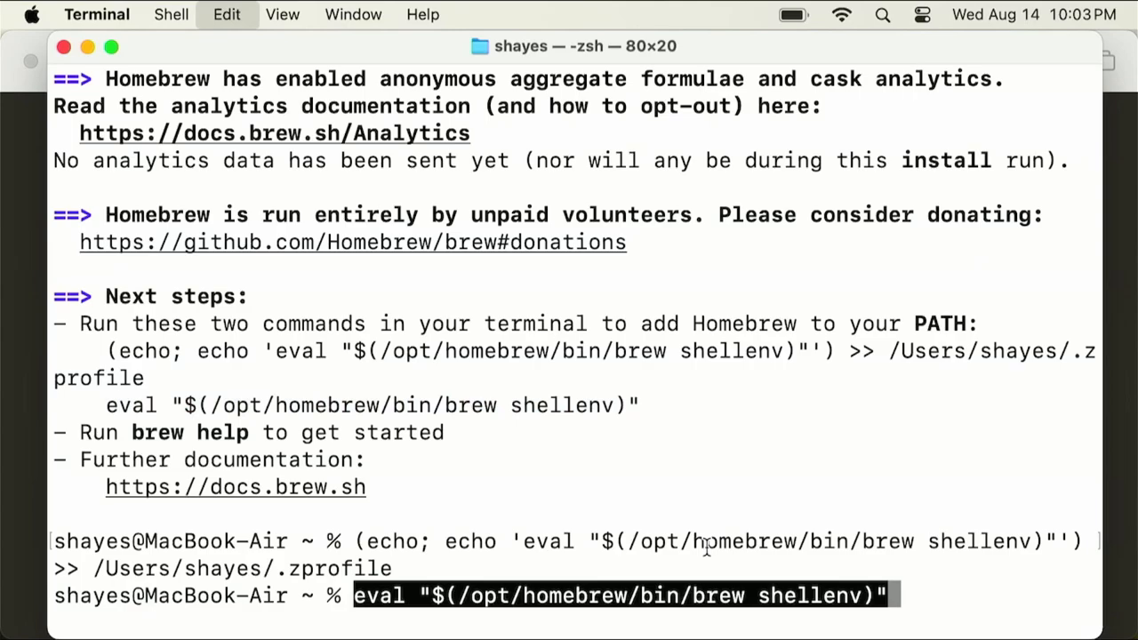
pyautogui.press('Return')
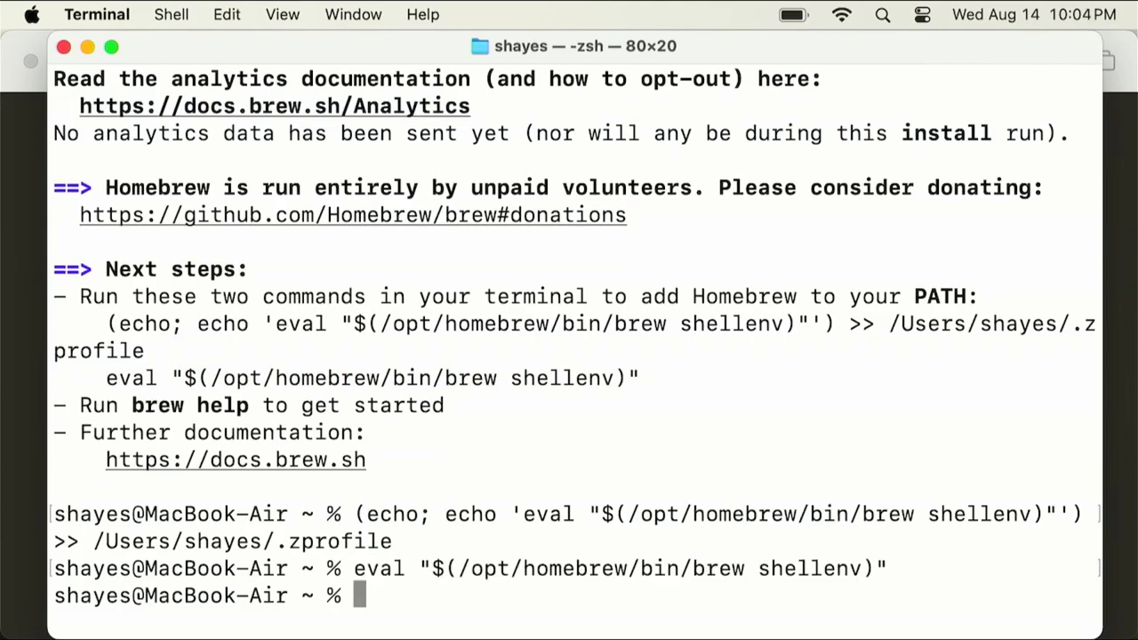
pyautogui.write('brew')
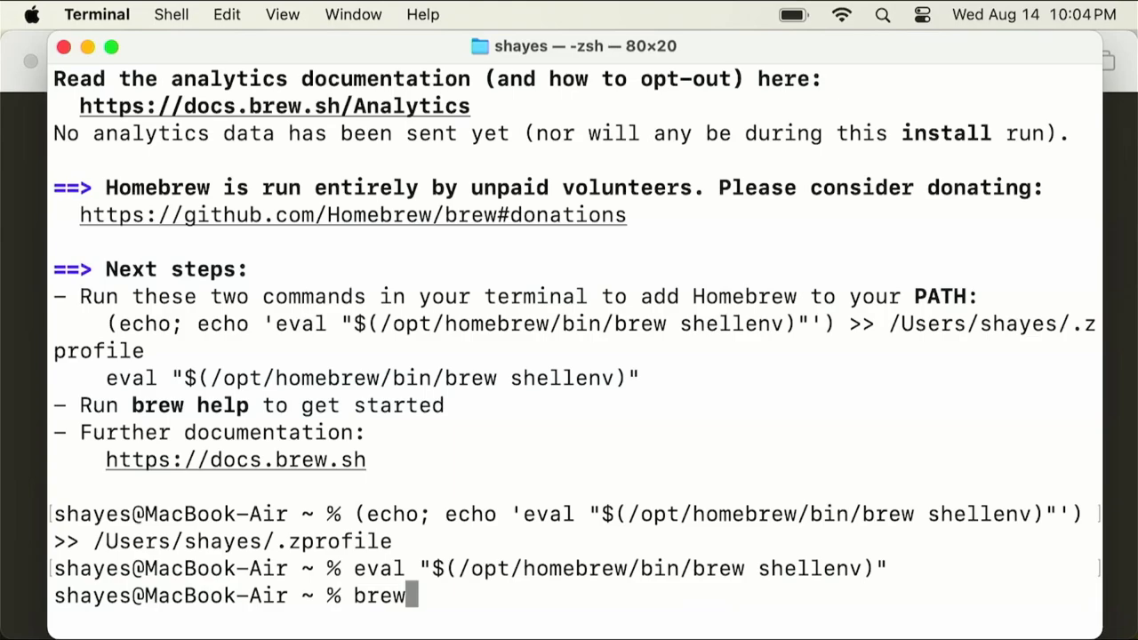
# Run brew install gcc and wait for gcc 14.1.0_2 to be poured
pyautogui.write('install gc')
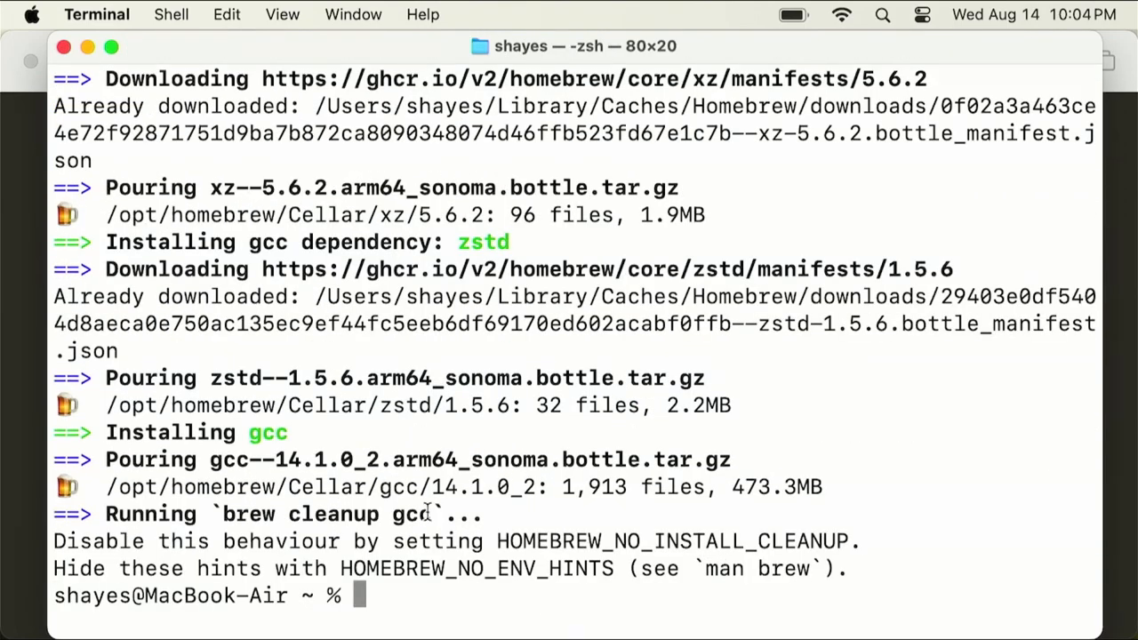
pyautogui.doubleClick(306, 459)
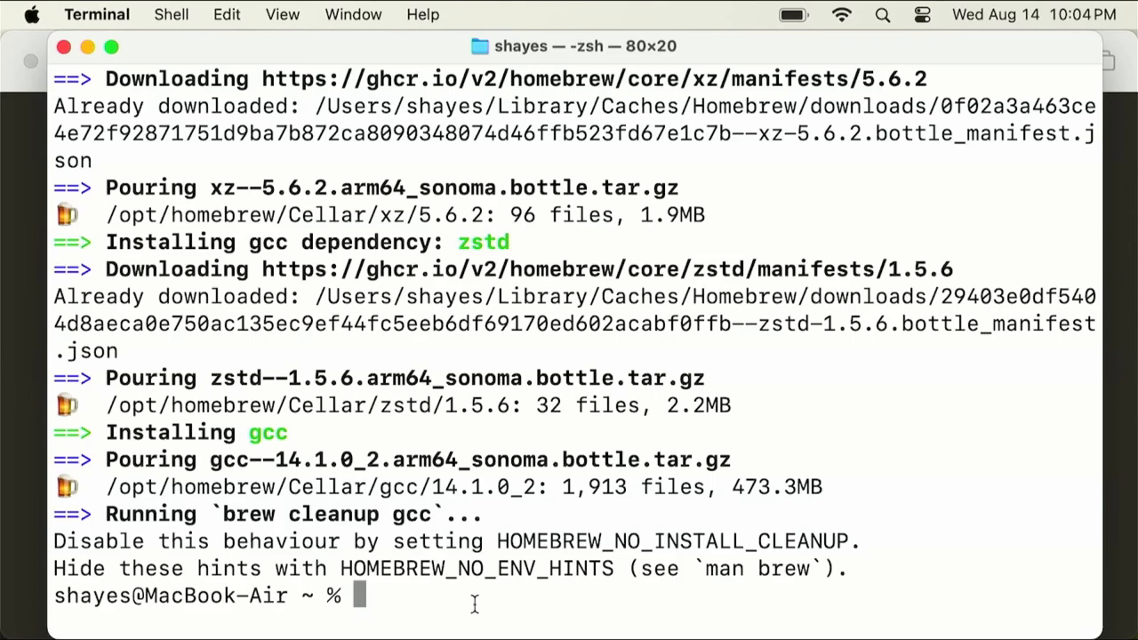
# Run g++ (clang's no-input-files error) and g++14 (command not found)
pyautogui.write('g++')
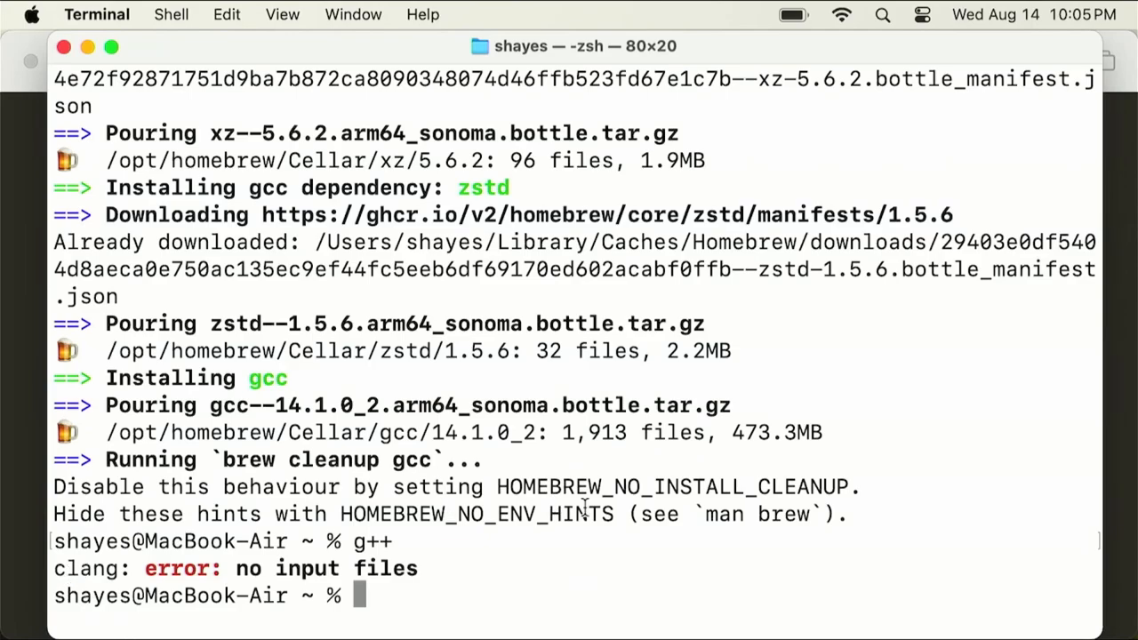
pyautogui.write('g')
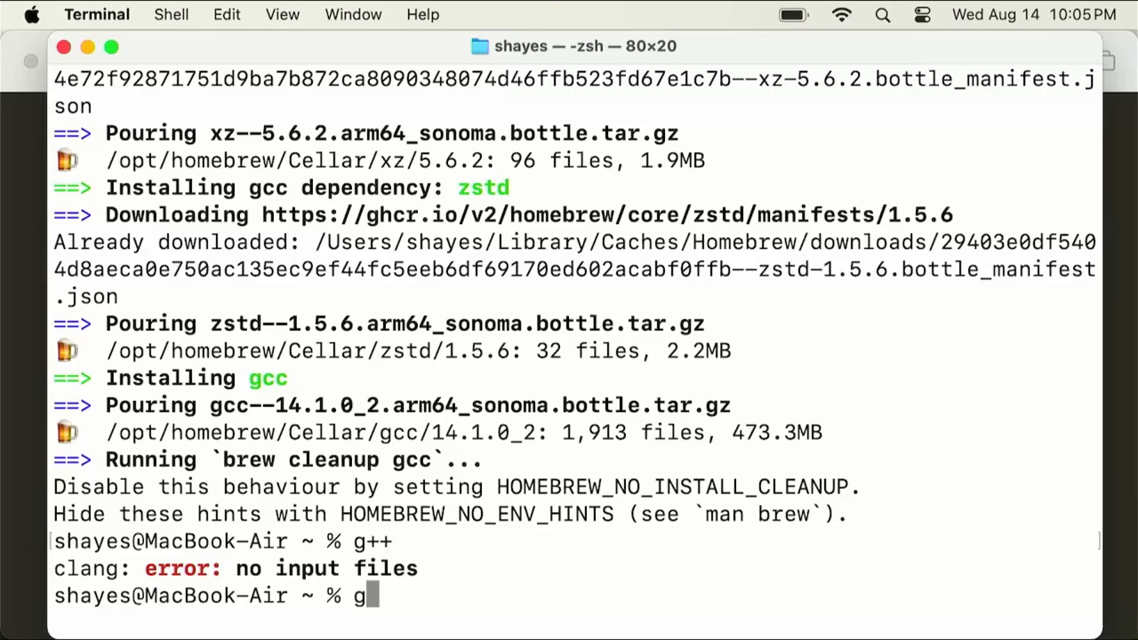
pyautogui.write('++14')
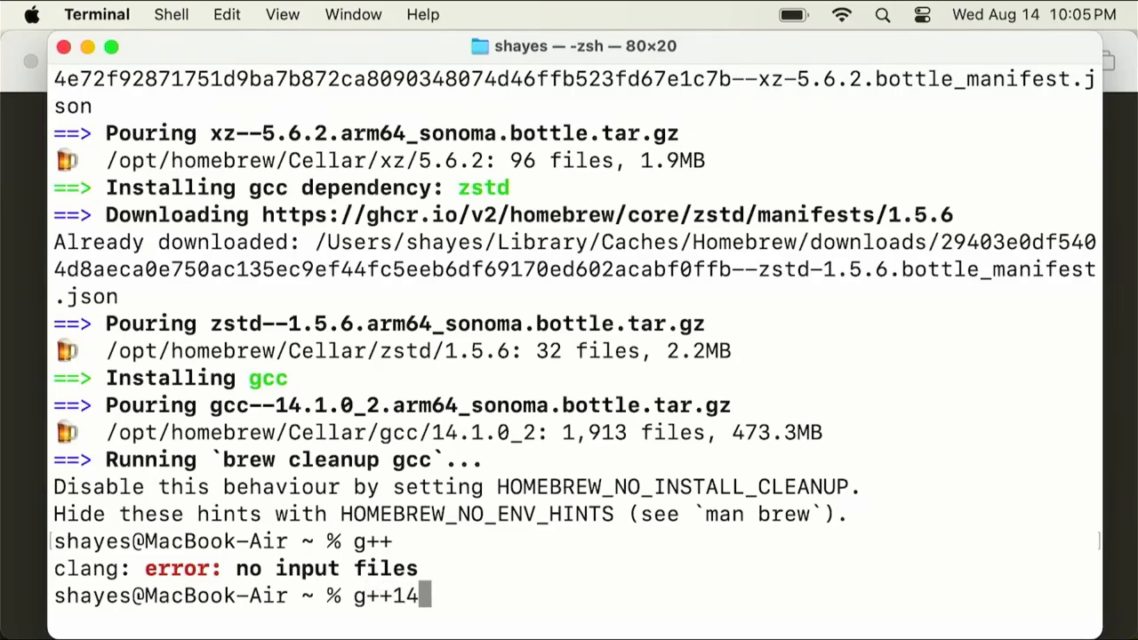
pyautogui.moveTo(271, 405)
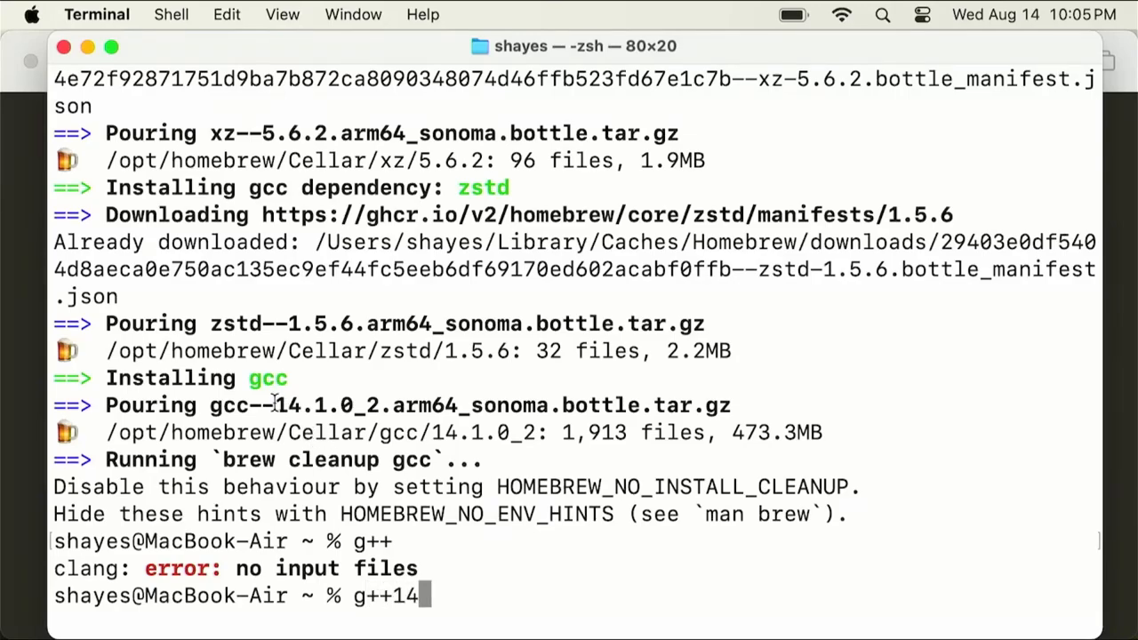
pyautogui.press('Return')
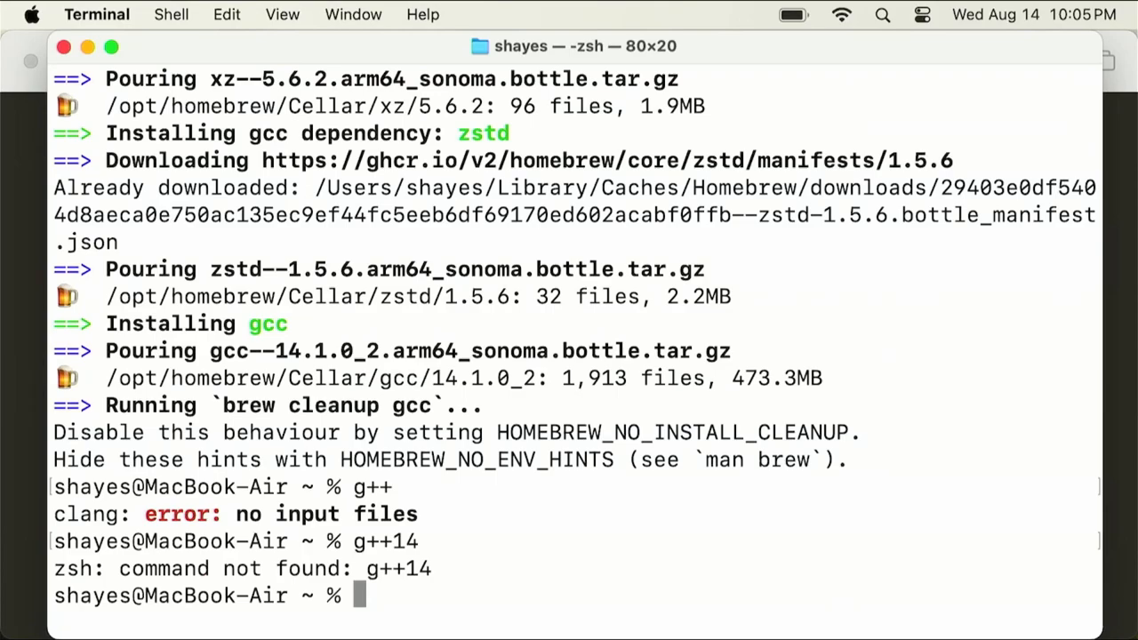
pyautogui.write('cd')
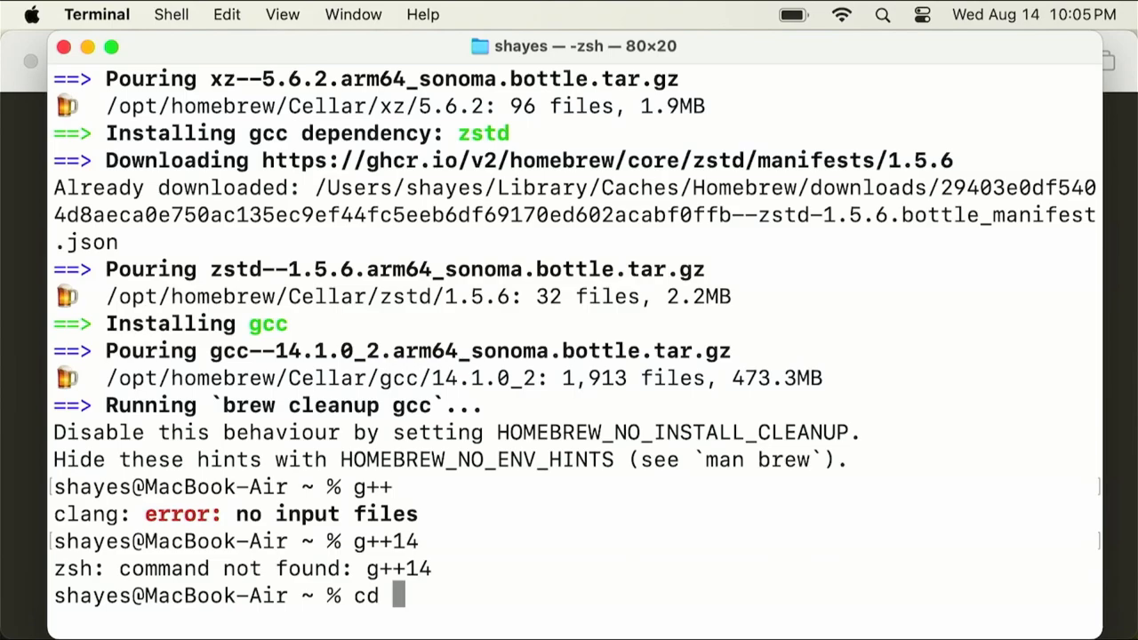
# cd into /opt/homebrew/bin and list it, highlighting g++-14 among the binaries
pyautogui.write('/')
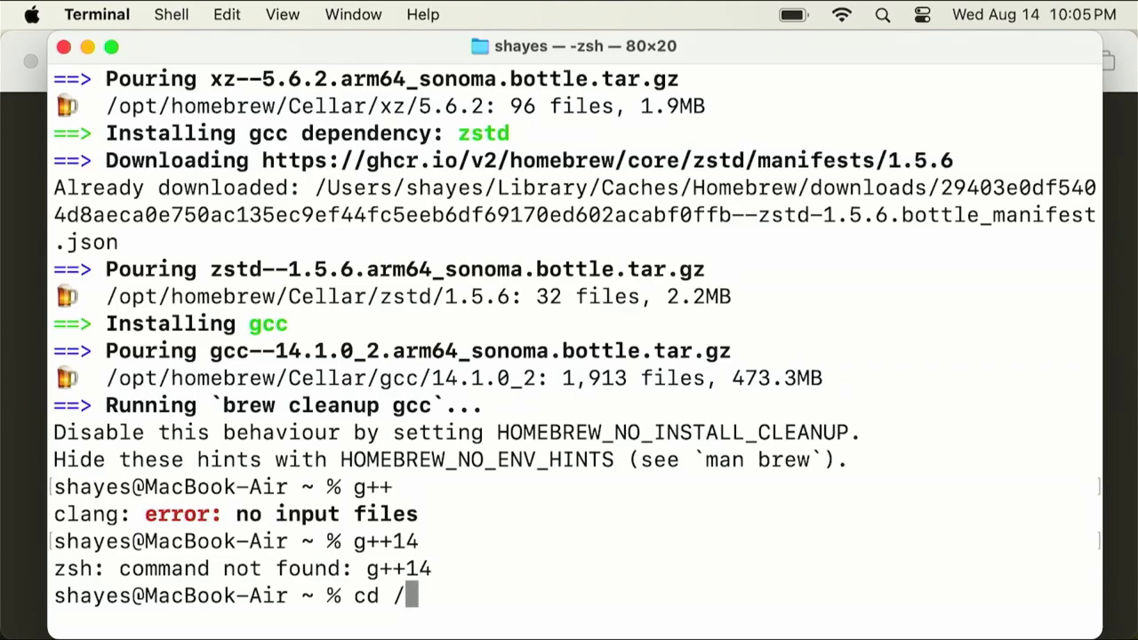
pyautogui.write('opt/homebrew/bin')
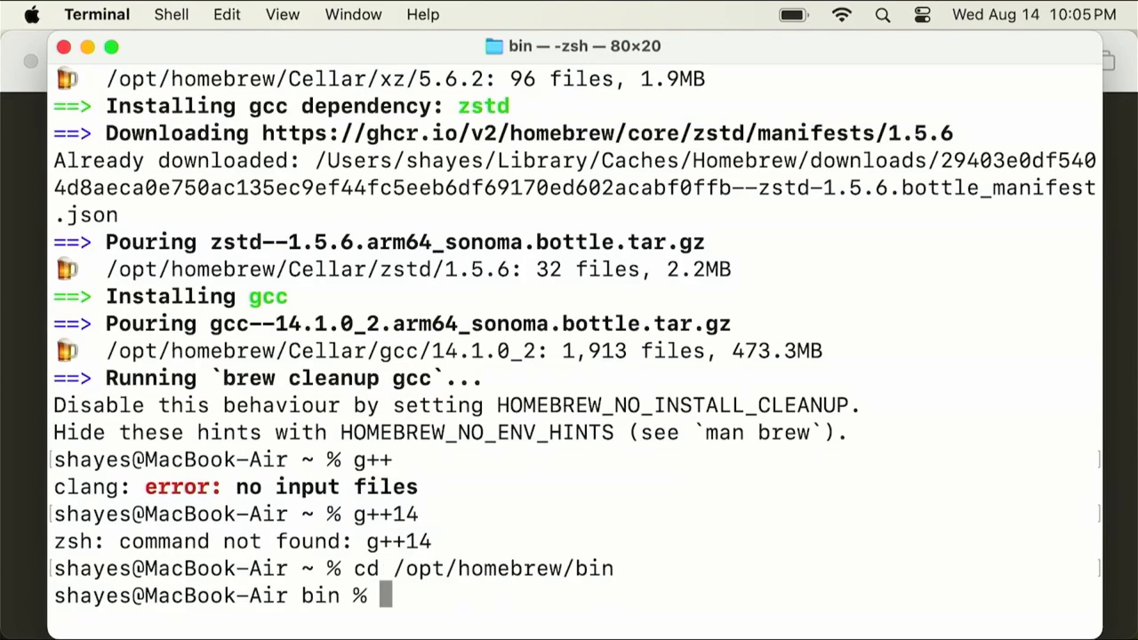
pyautogui.write('ls')
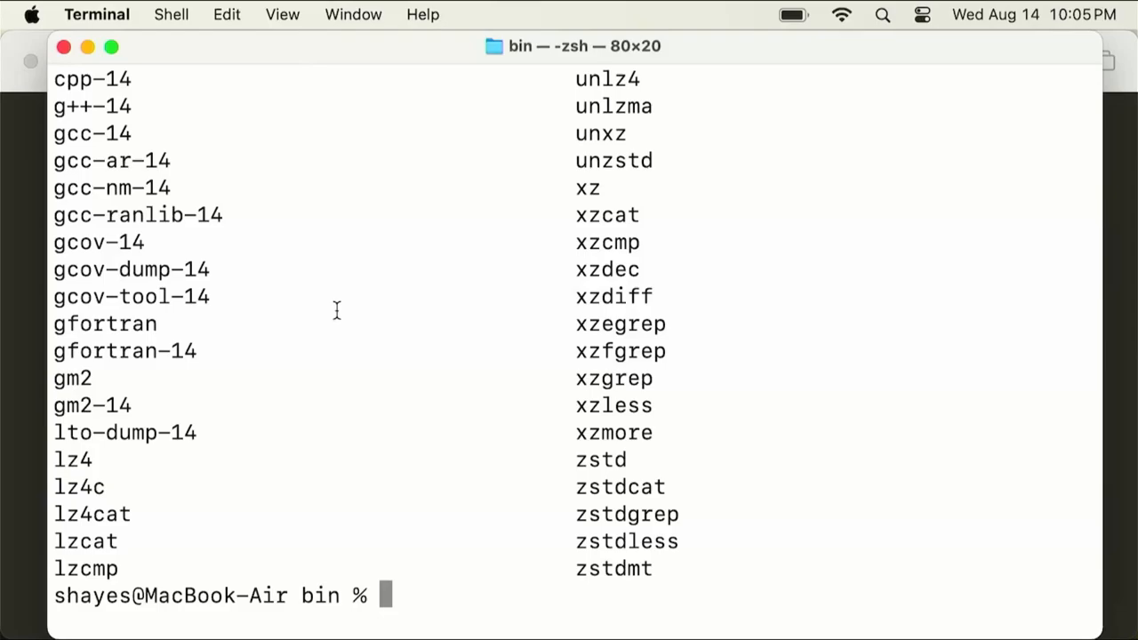
pyautogui.doubleClick(93, 107)
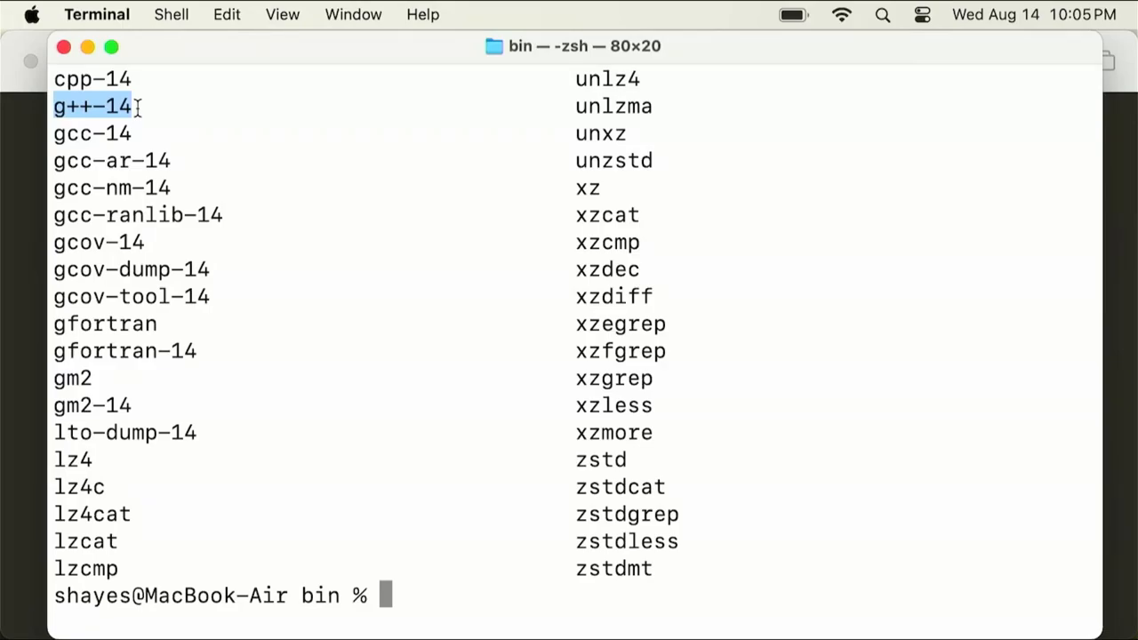
pyautogui.click(476, 476)
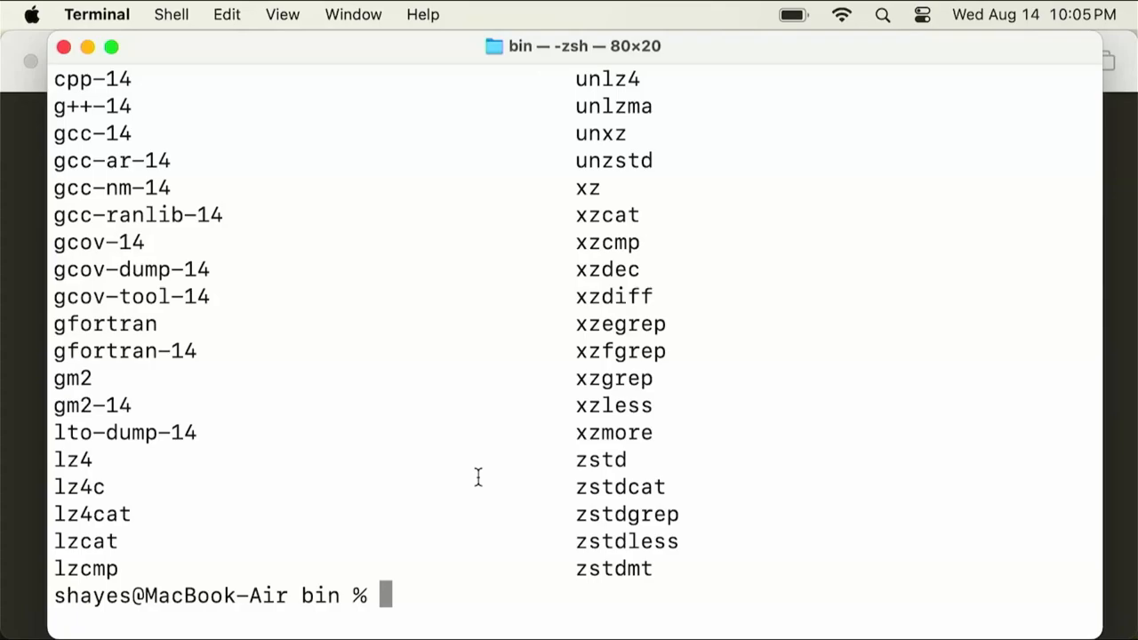
# Create the symlink with ln -s g++-14 g++ and list the folder again
pyautogui.write('ln -s g+')
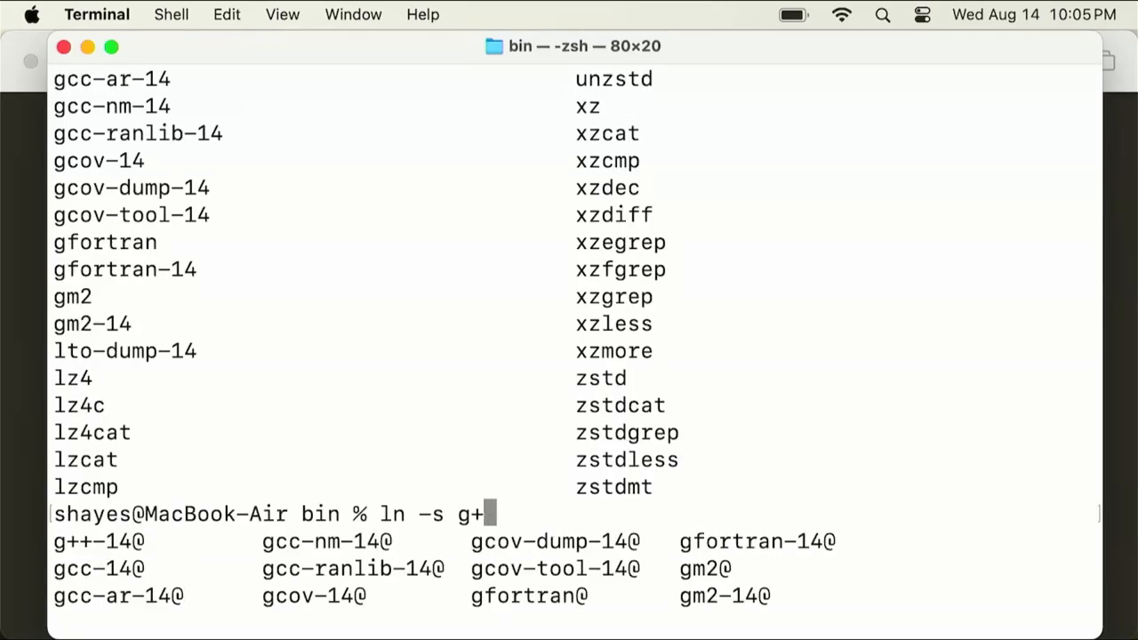
pyautogui.press('Tab')
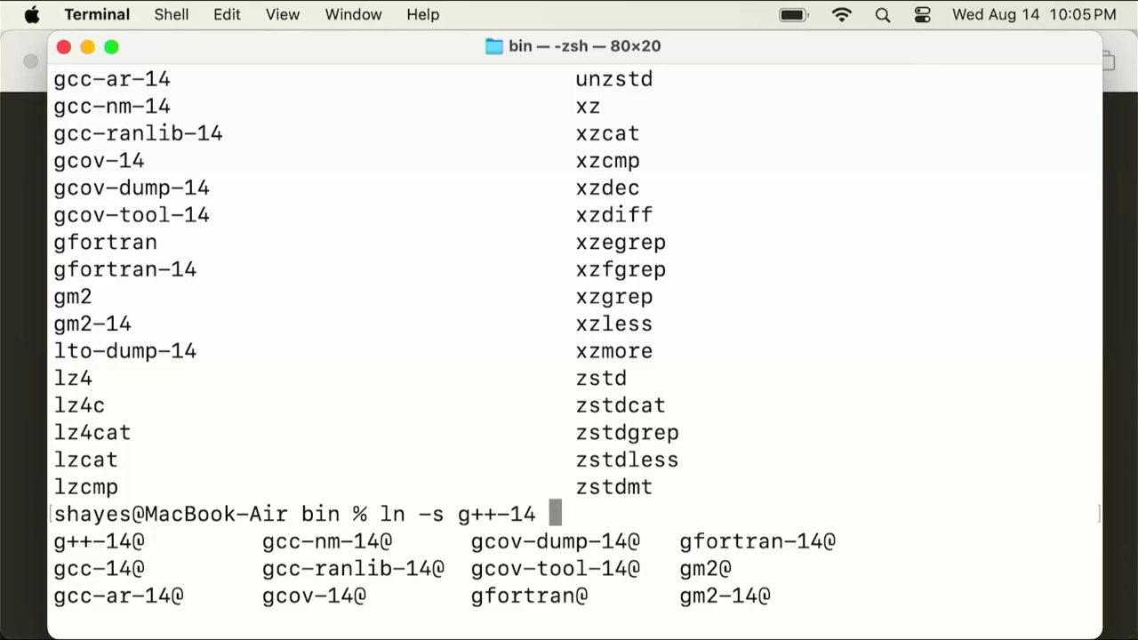
pyautogui.write('g++')
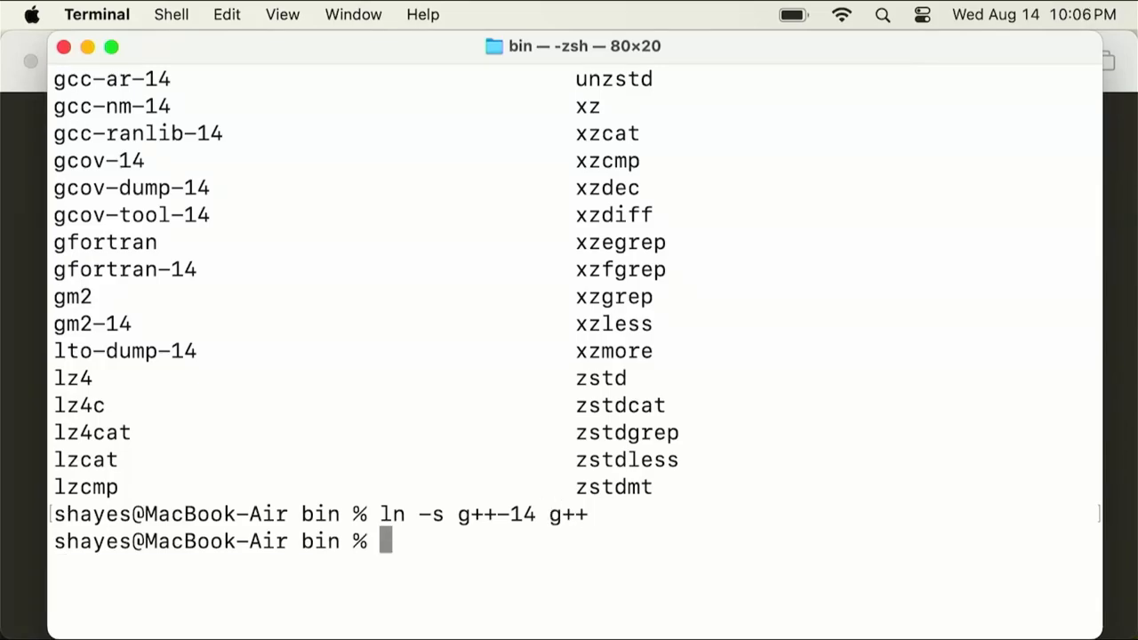
pyautogui.write('ls')
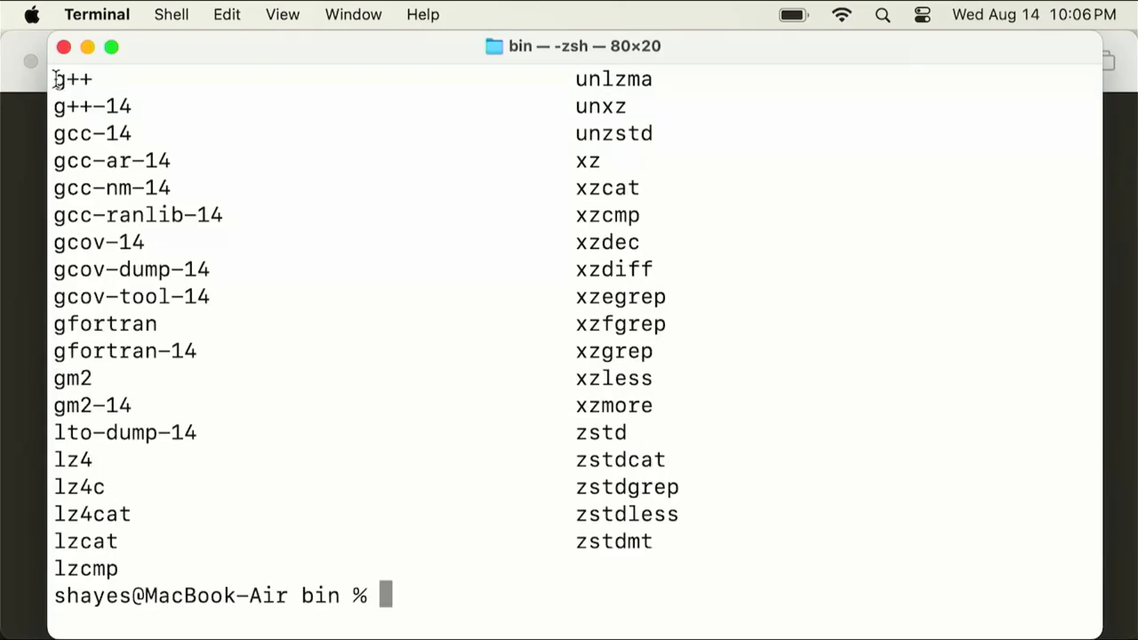
# Highlight the new g++ link in the listing, then discard a half-typed g++ command
pyautogui.doubleClick(72, 78)
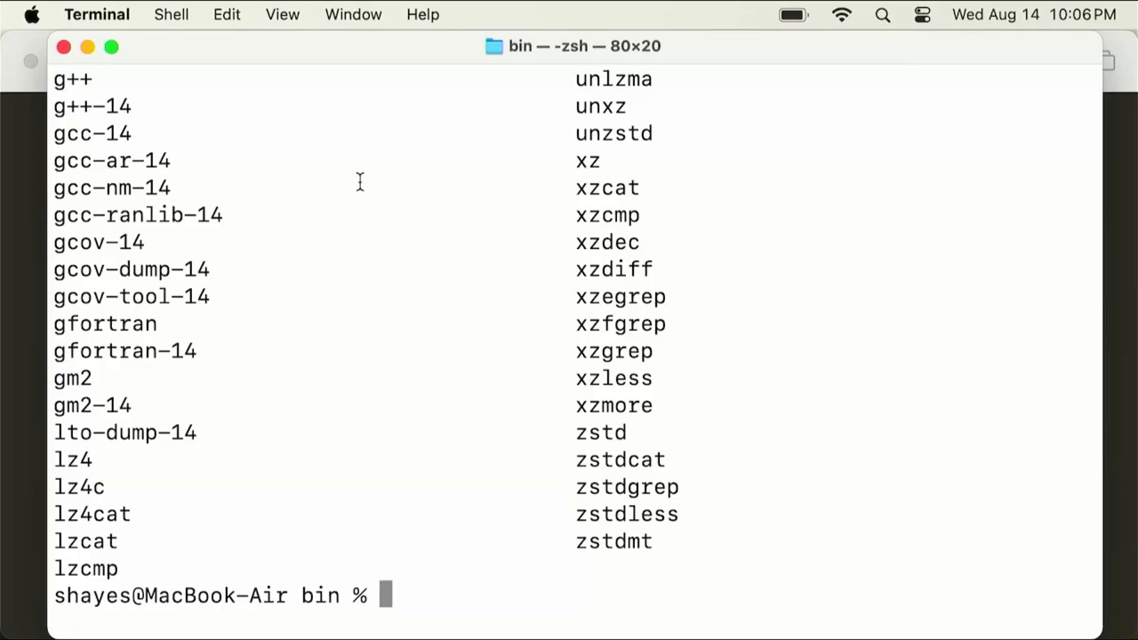
pyautogui.write('g++')
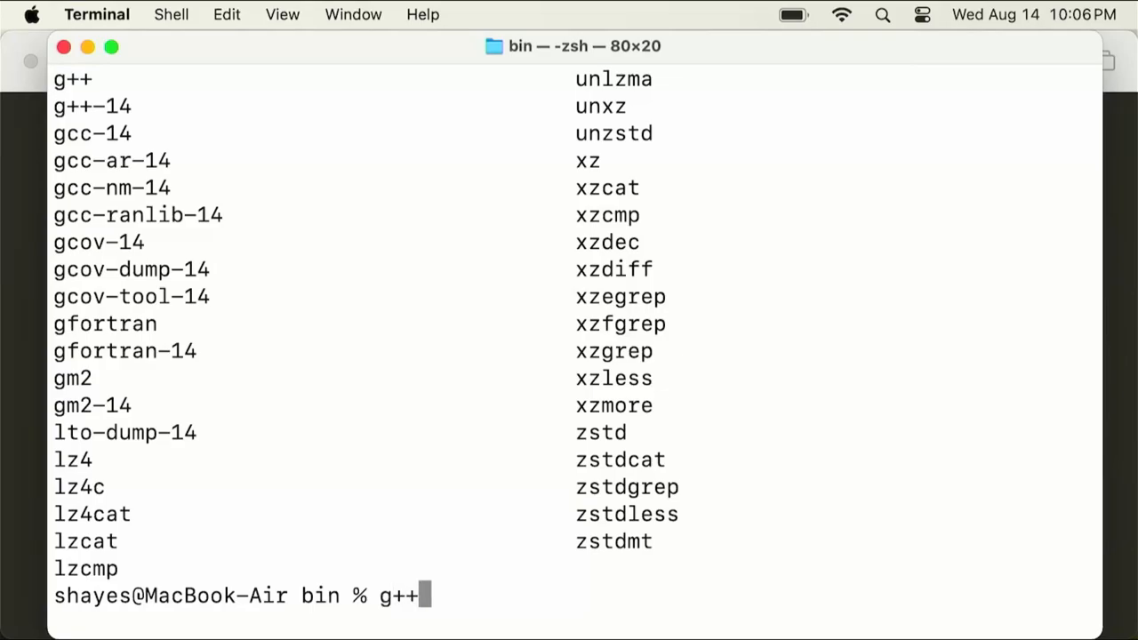
pyautogui.press('Backspace')
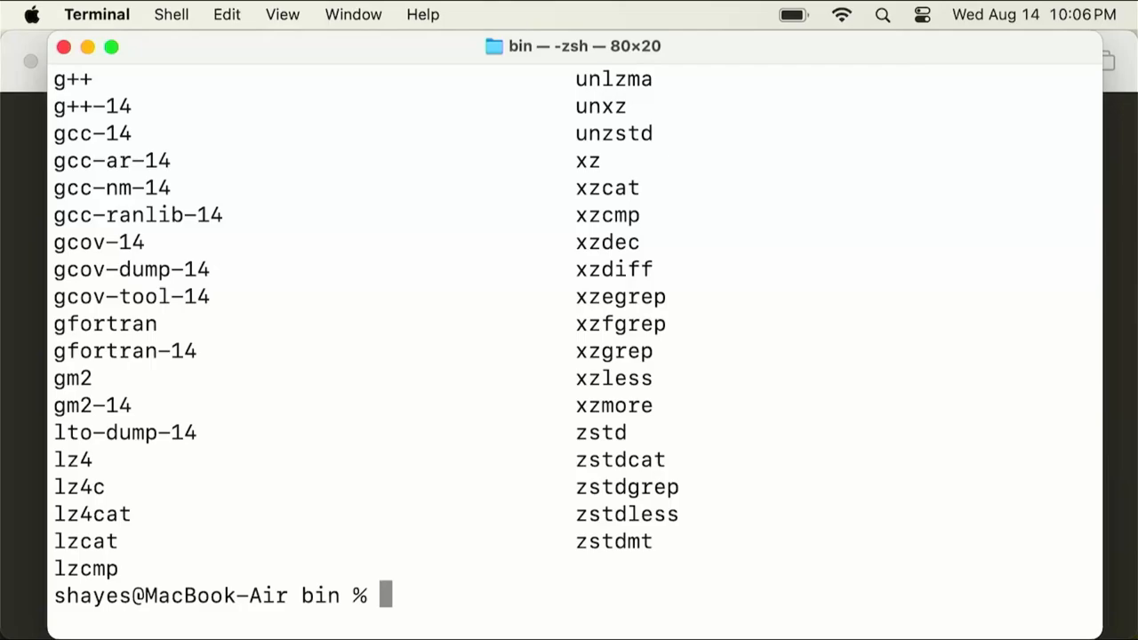
# Bring up the Apple menu to restart or log out for a fresh session
pyautogui.click(36, 12)
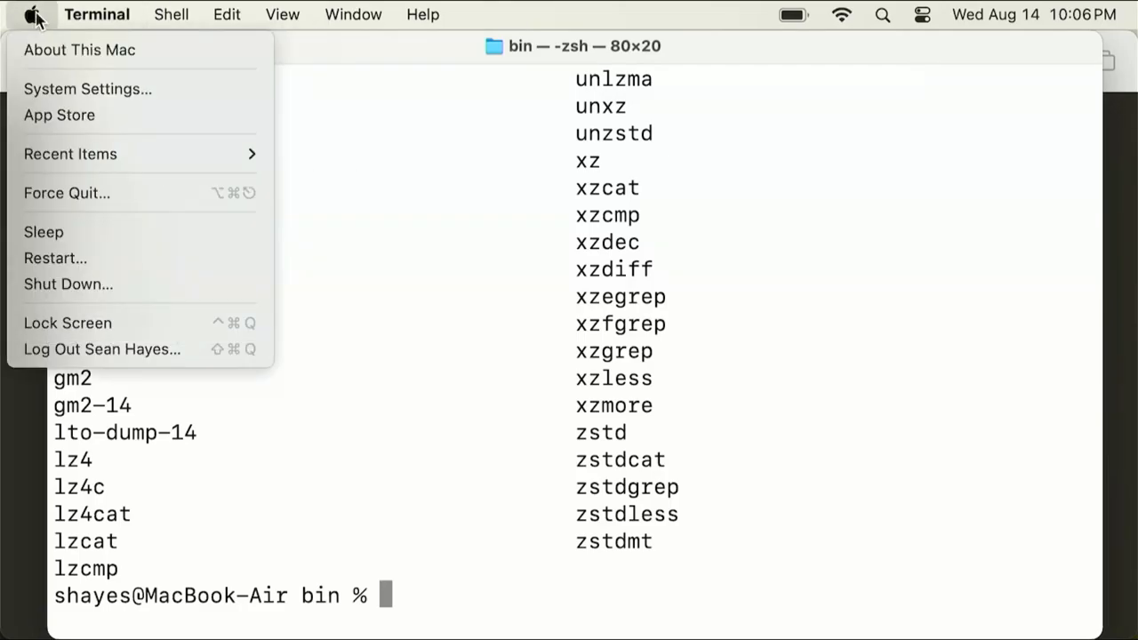
pyautogui.moveTo(85, 331)
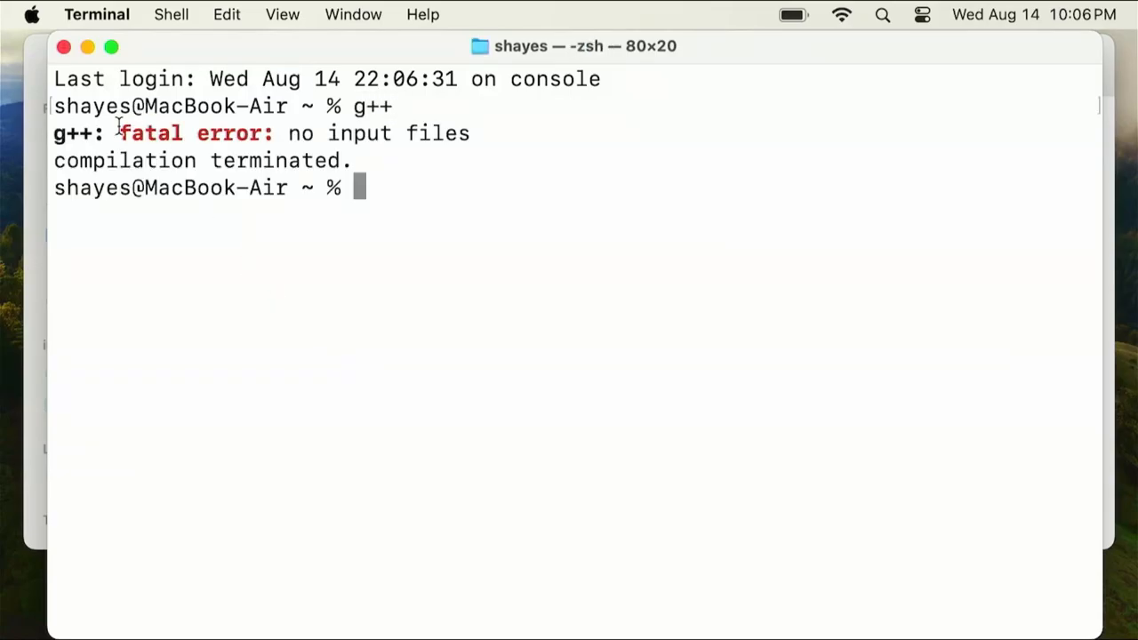
pyautogui.moveTo(491, 188)
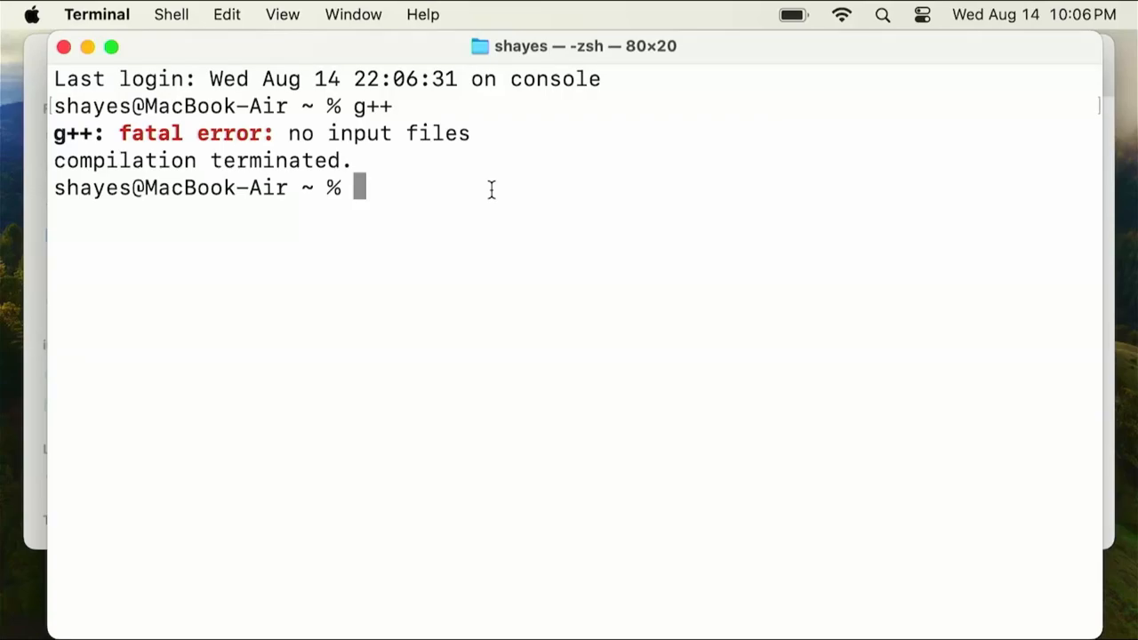
# Run g++ --version to see it report Homebrew GCC 14.1.0_2
pyautogui.write('g++ --version')
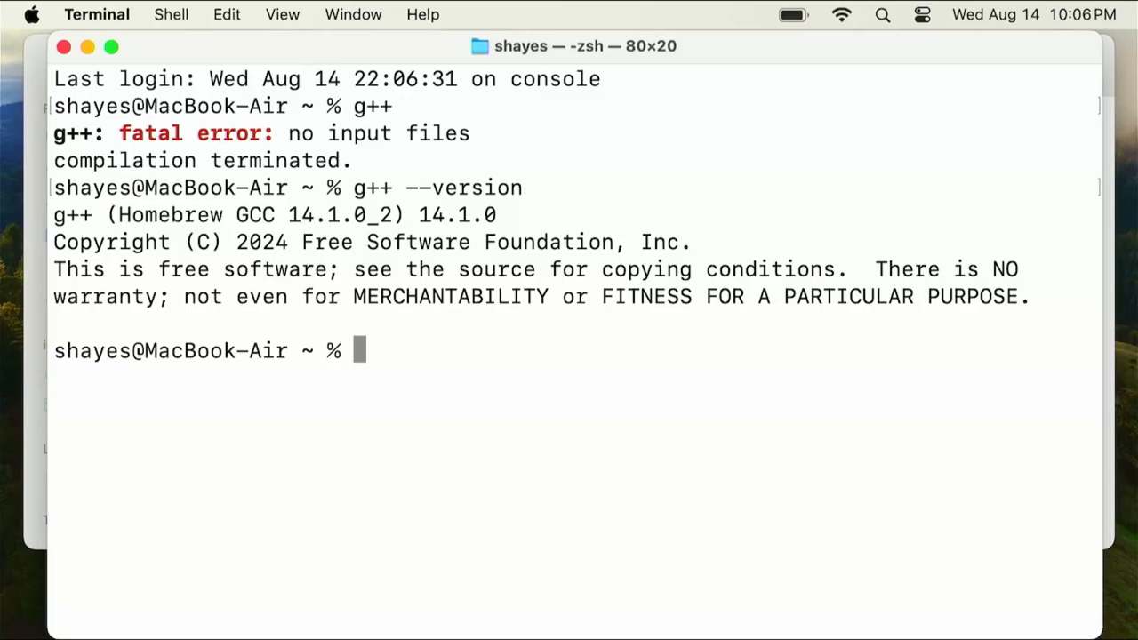
pyautogui.moveTo(98, 216)
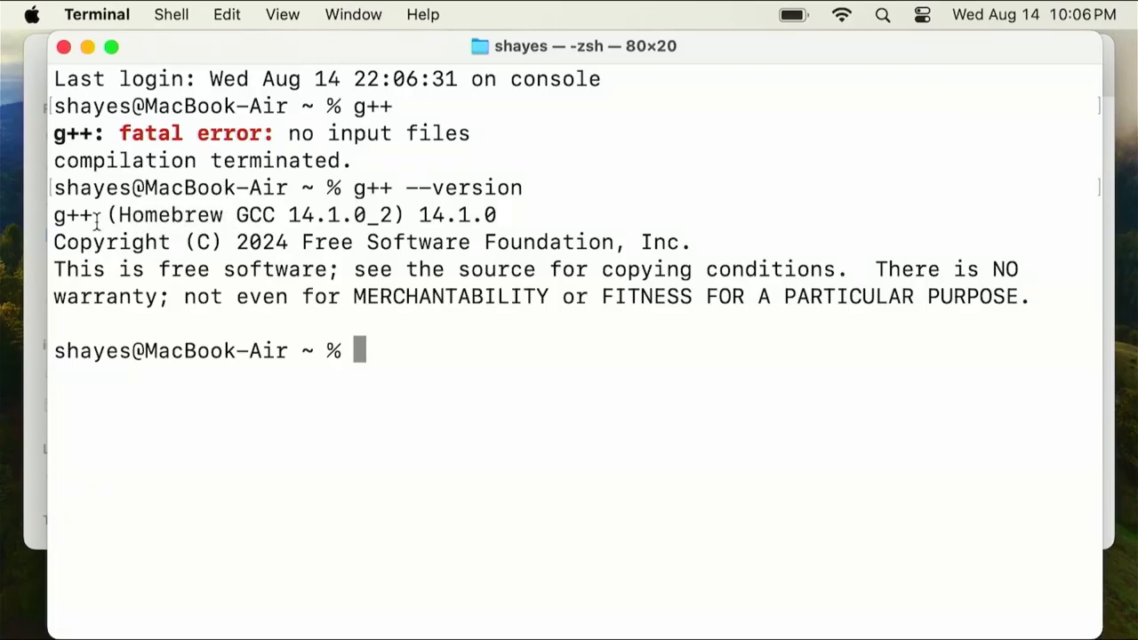
pyautogui.moveTo(537, 316)
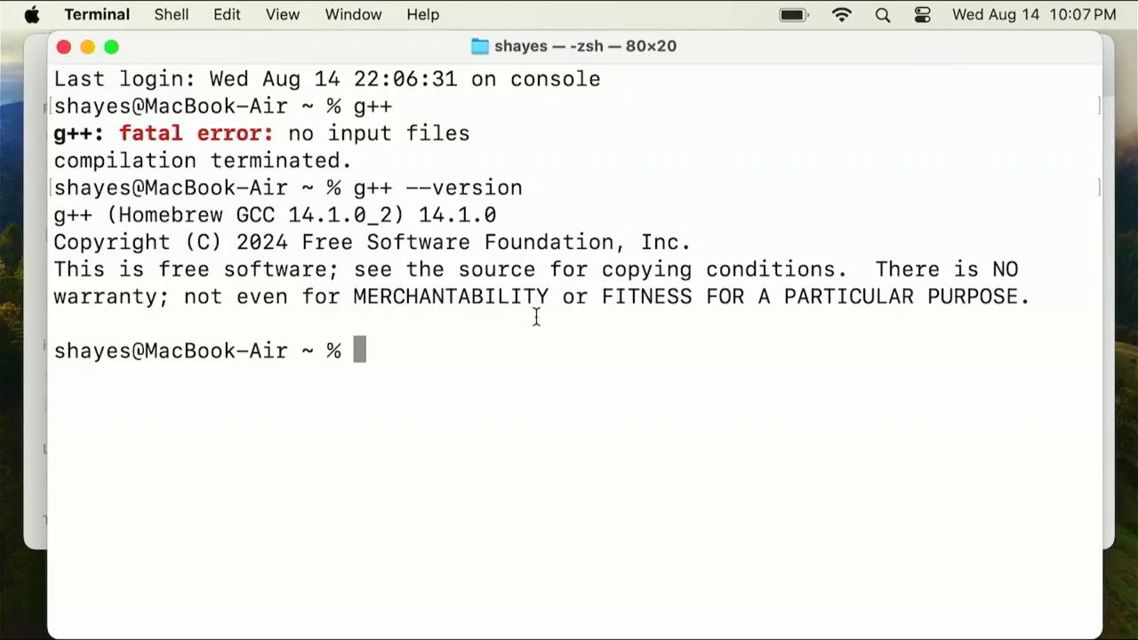
# Run clang --version to confirm Apple clang 15.0.0 remains, then begin entering g++
pyautogui.write('c')
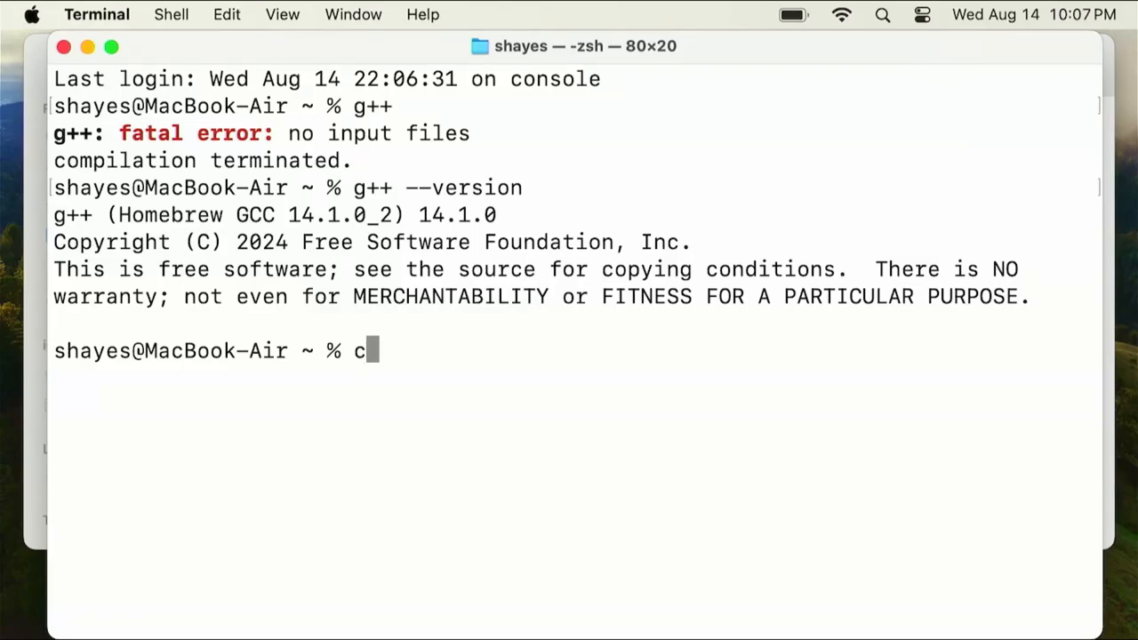
pyautogui.write('lang')
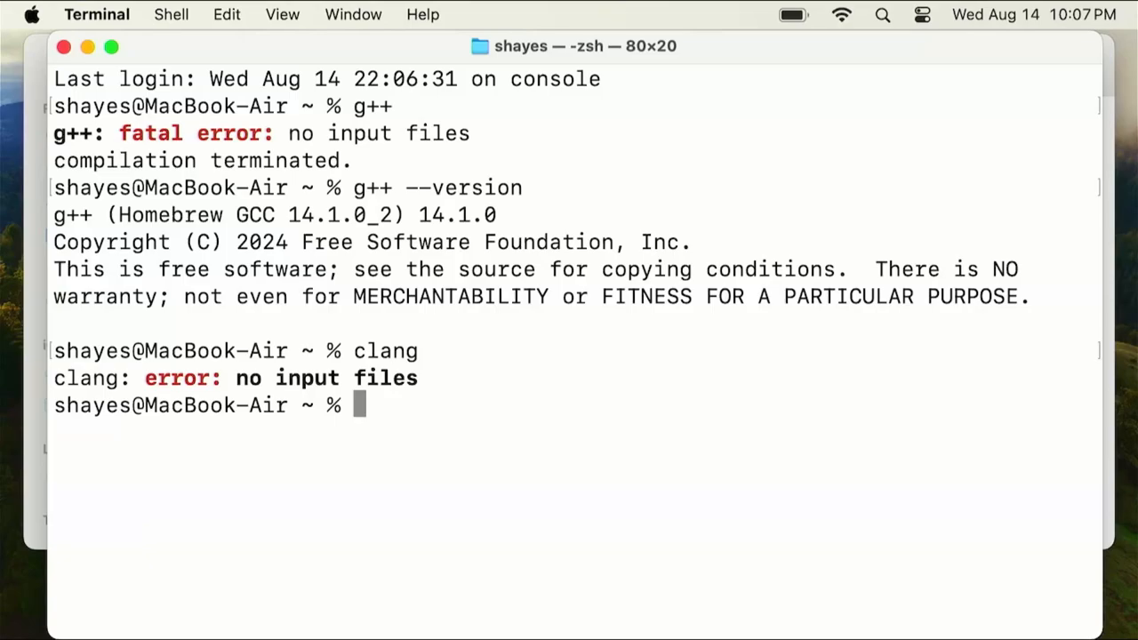
pyautogui.moveTo(715, 469)
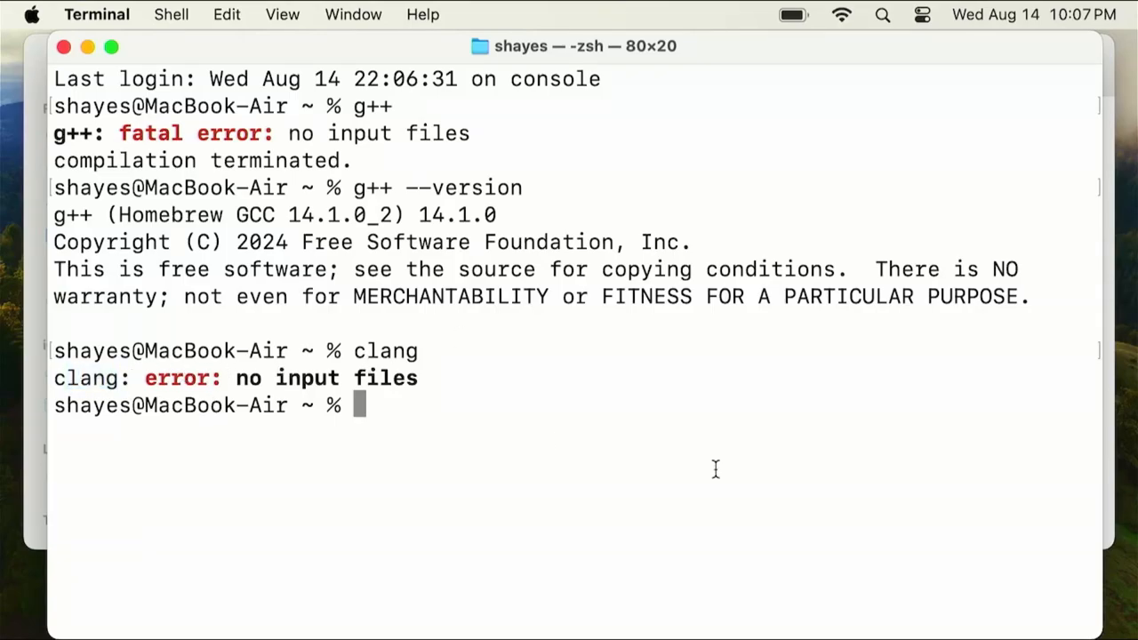
pyautogui.write('clang --version')
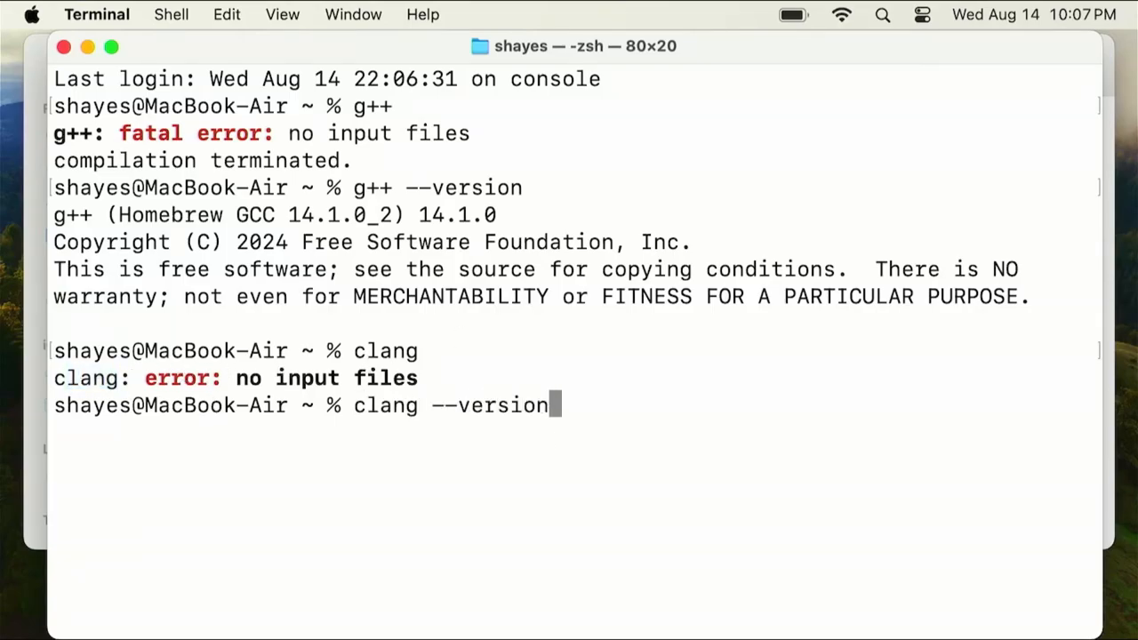
pyautogui.press('Return')
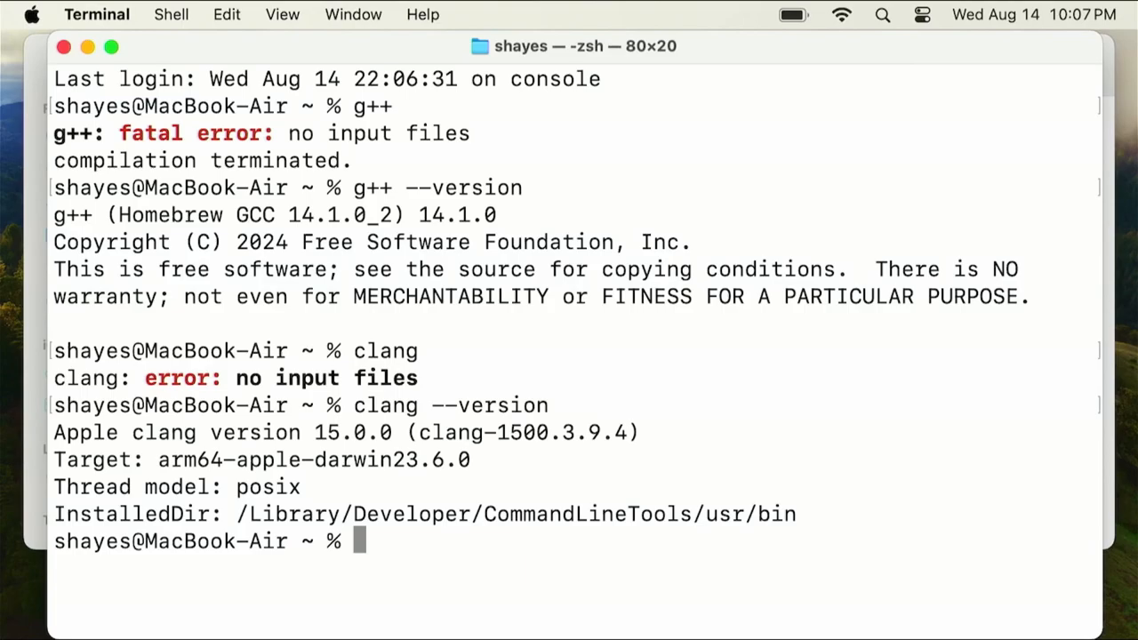
pyautogui.write('g++')
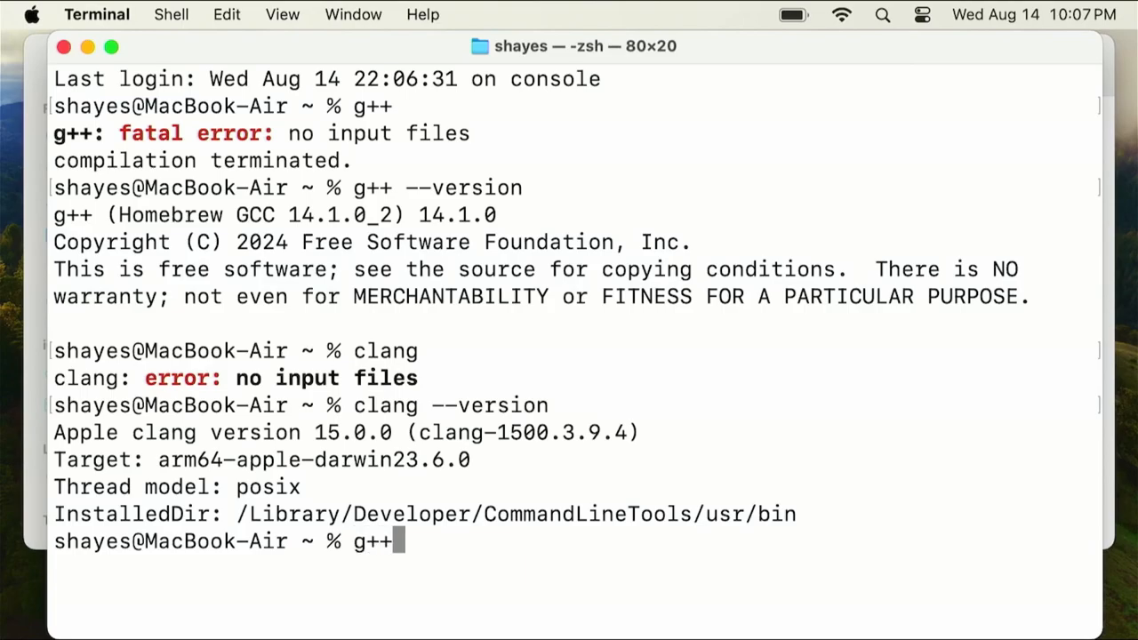